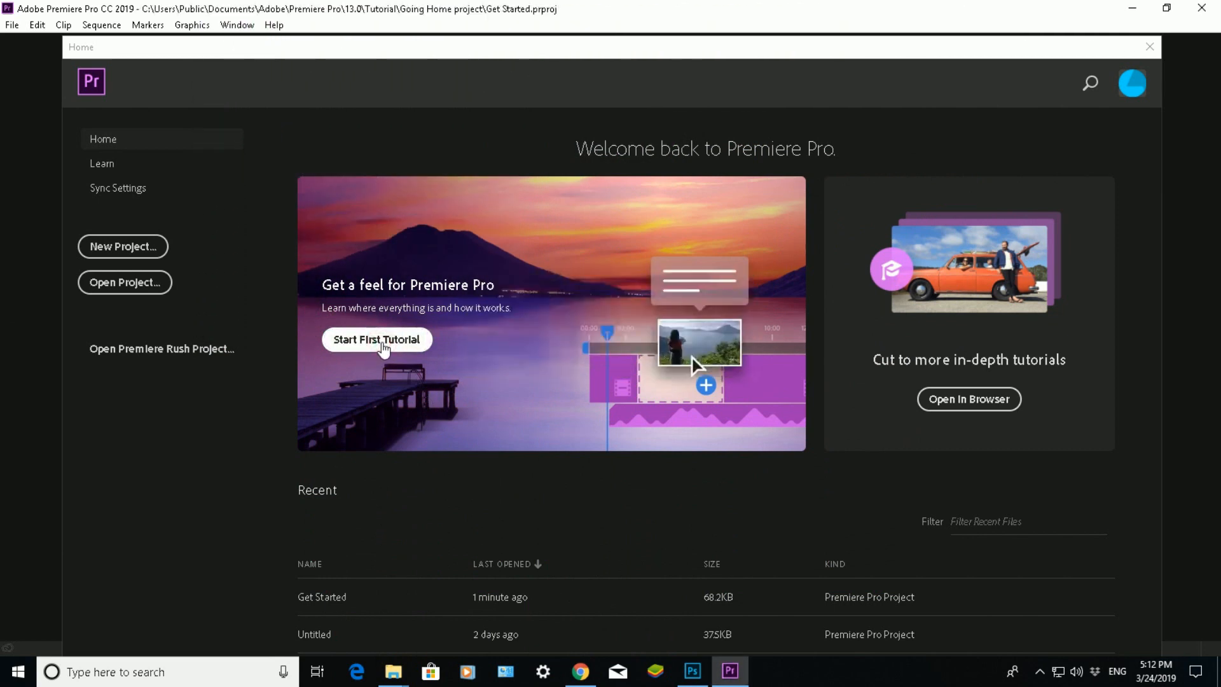
Step: Start the first tutorial from the Home screen to open the Get Started sample project
click(375, 340)
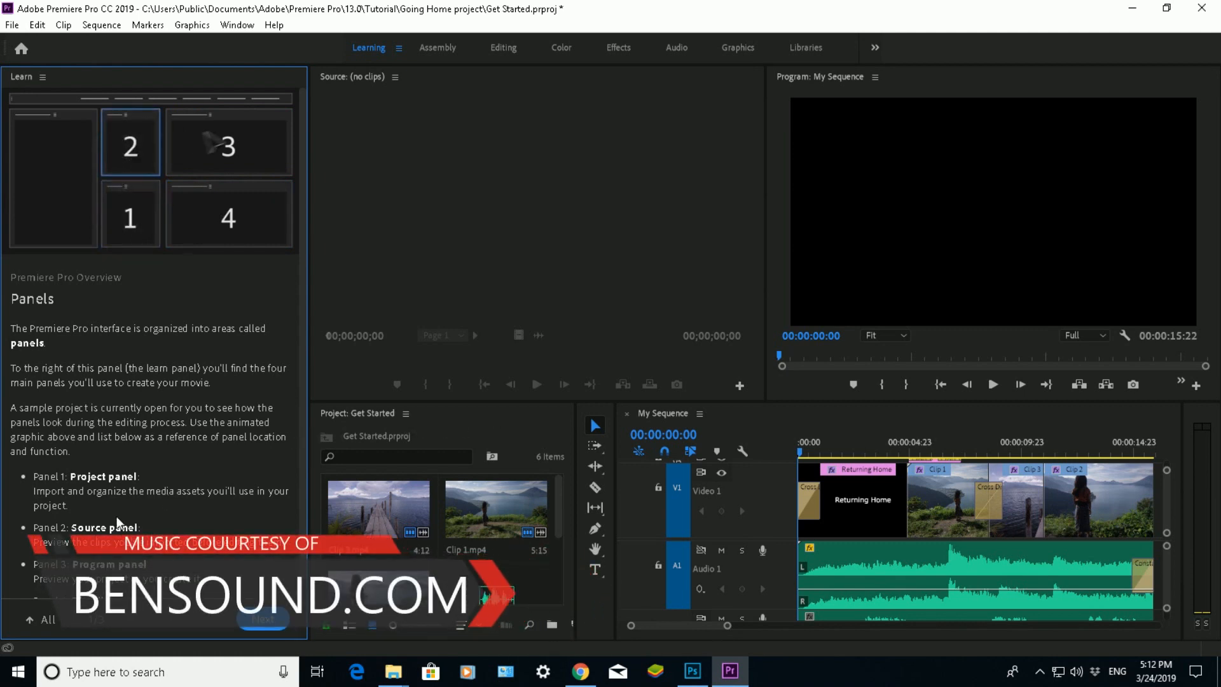
click(228, 143)
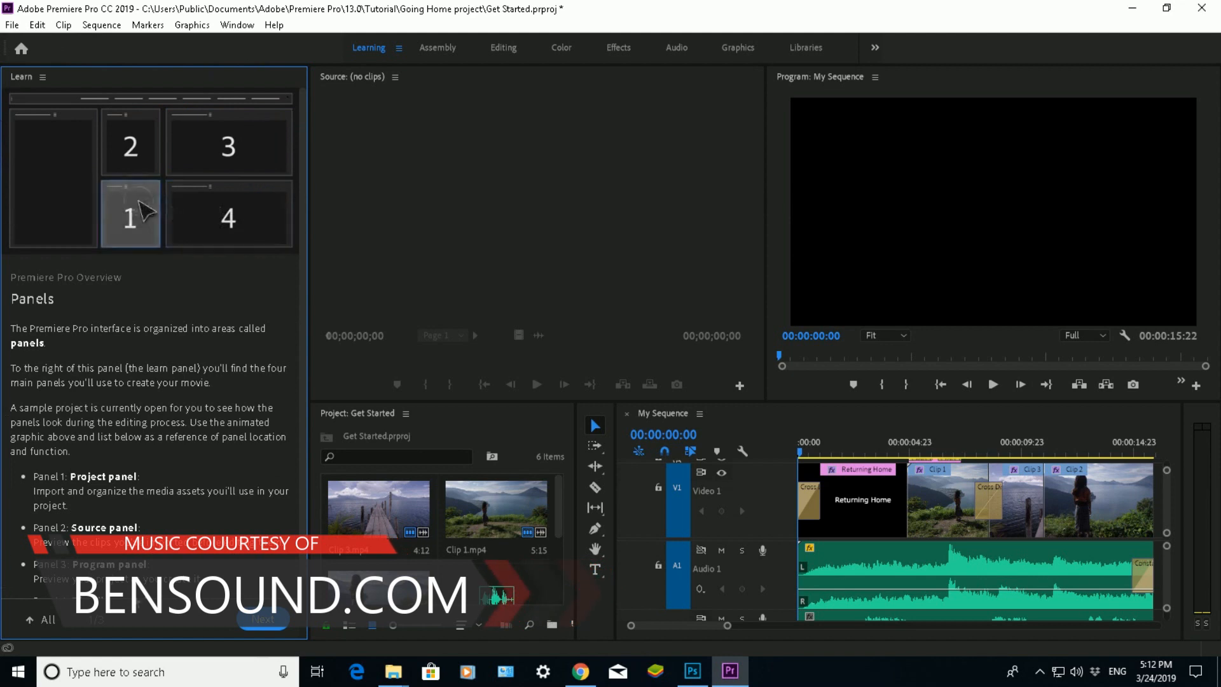
click(130, 144)
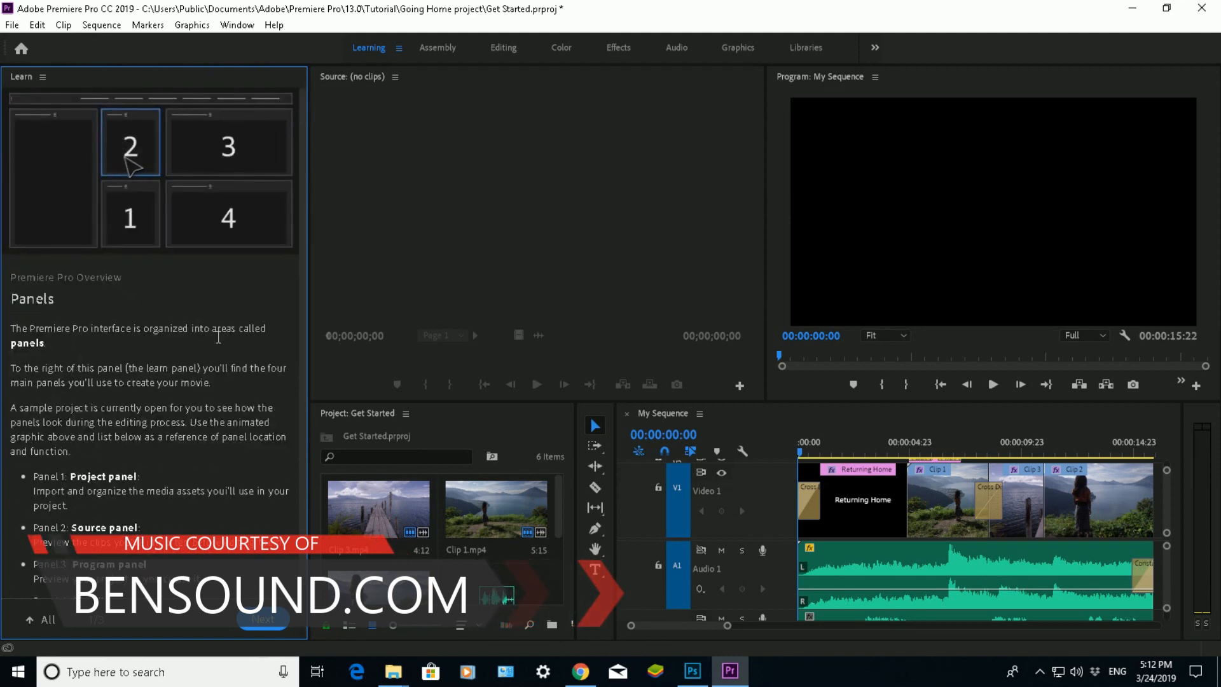
click(228, 142)
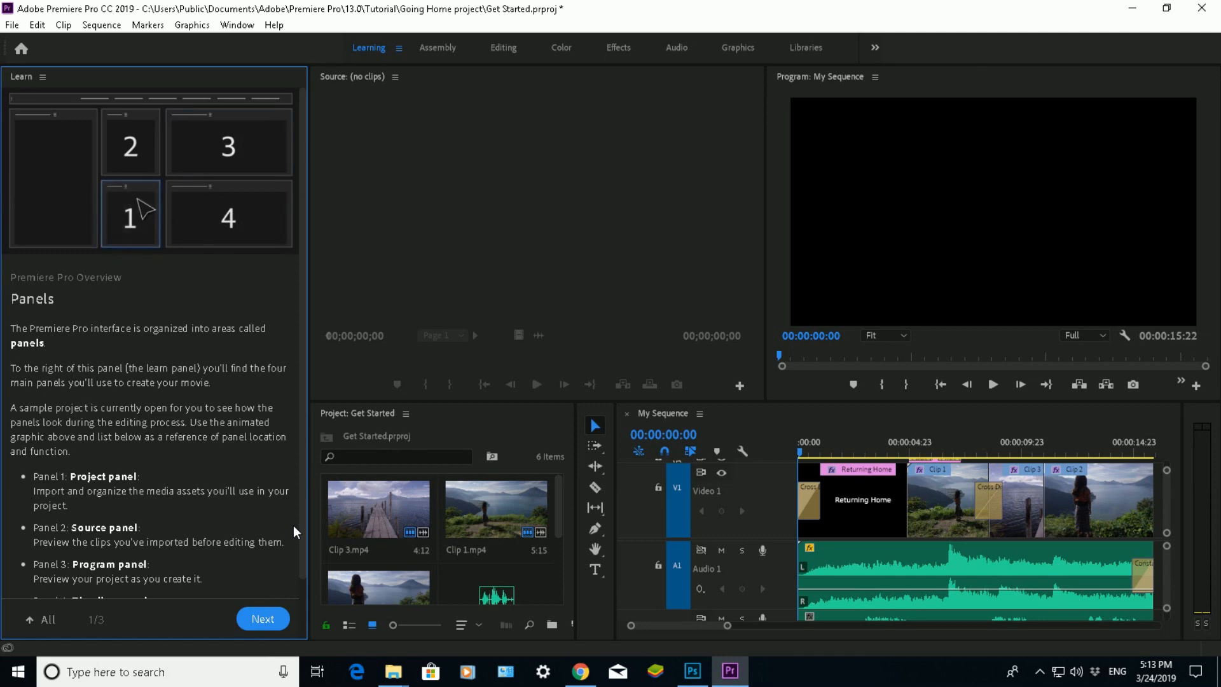
click(129, 142)
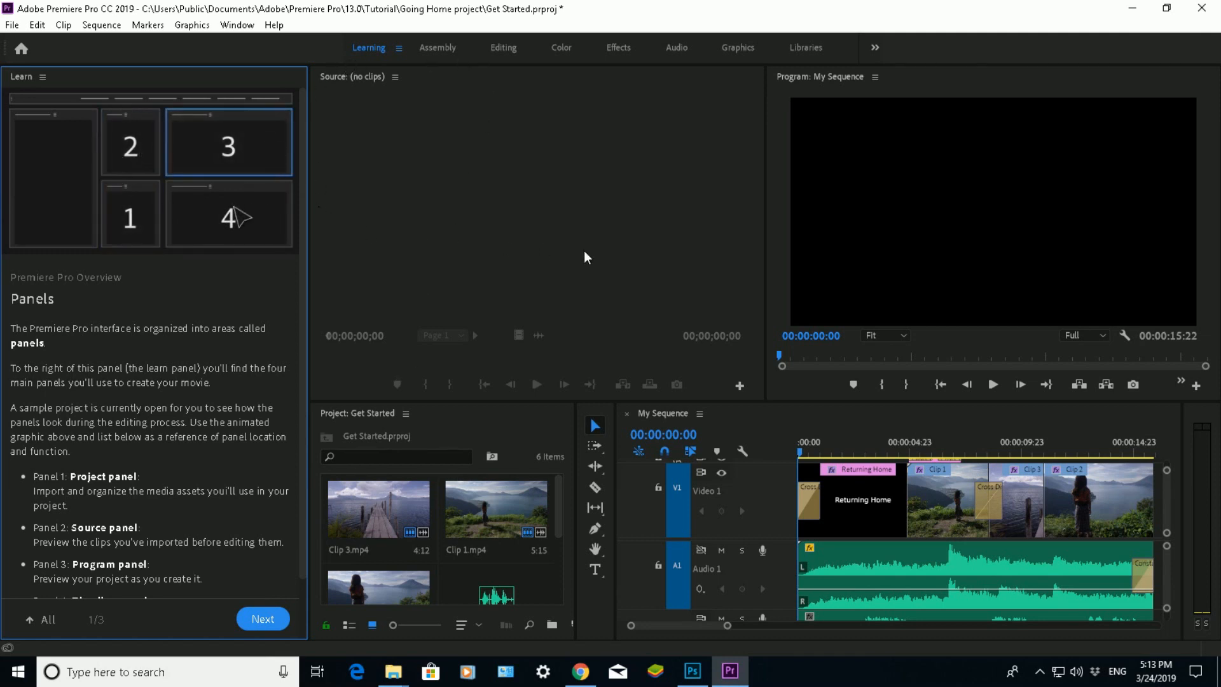
click(129, 215)
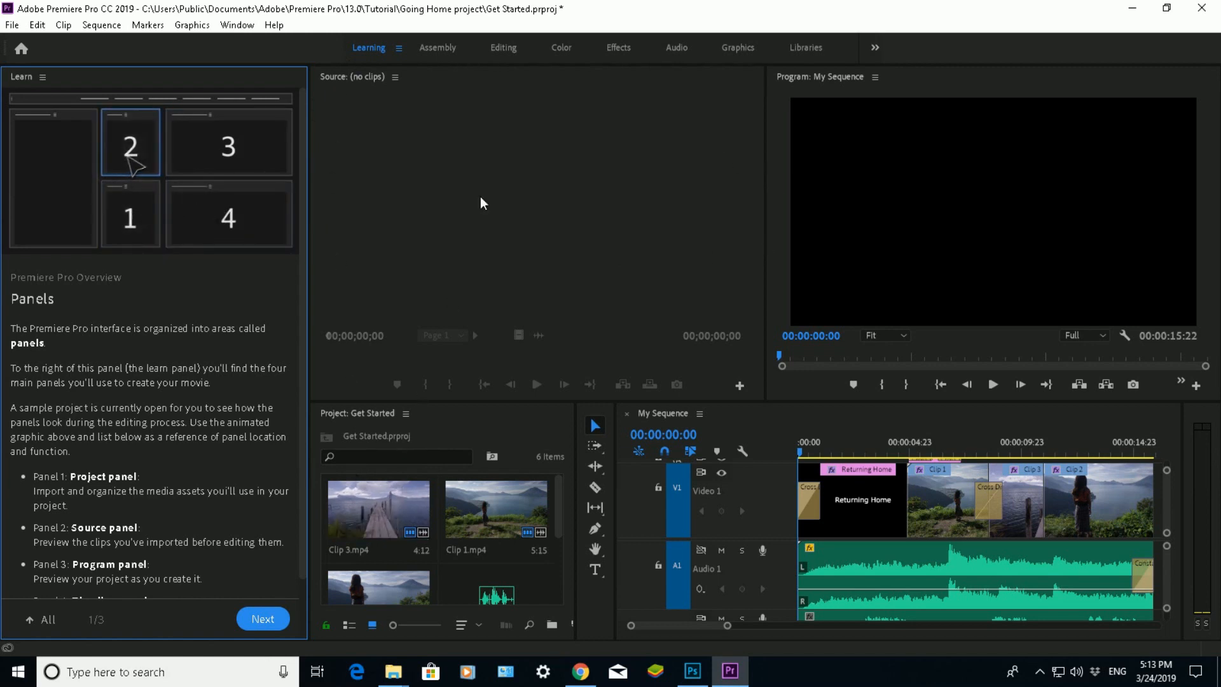
click(228, 142)
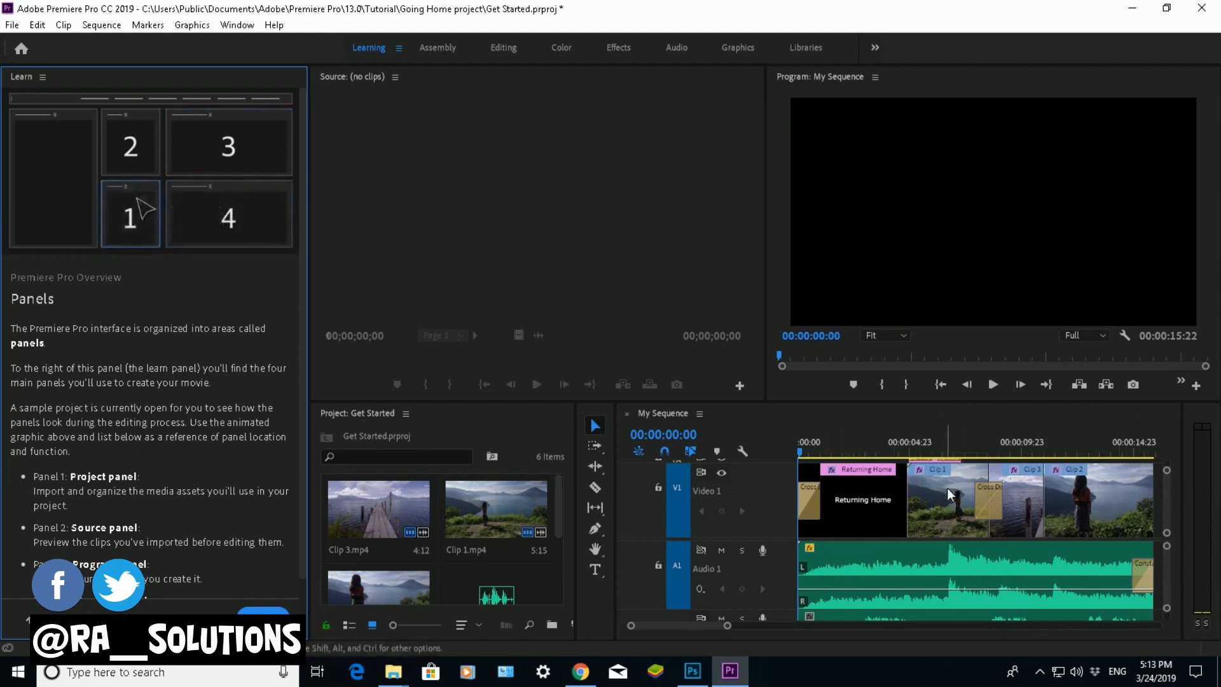
click(130, 143)
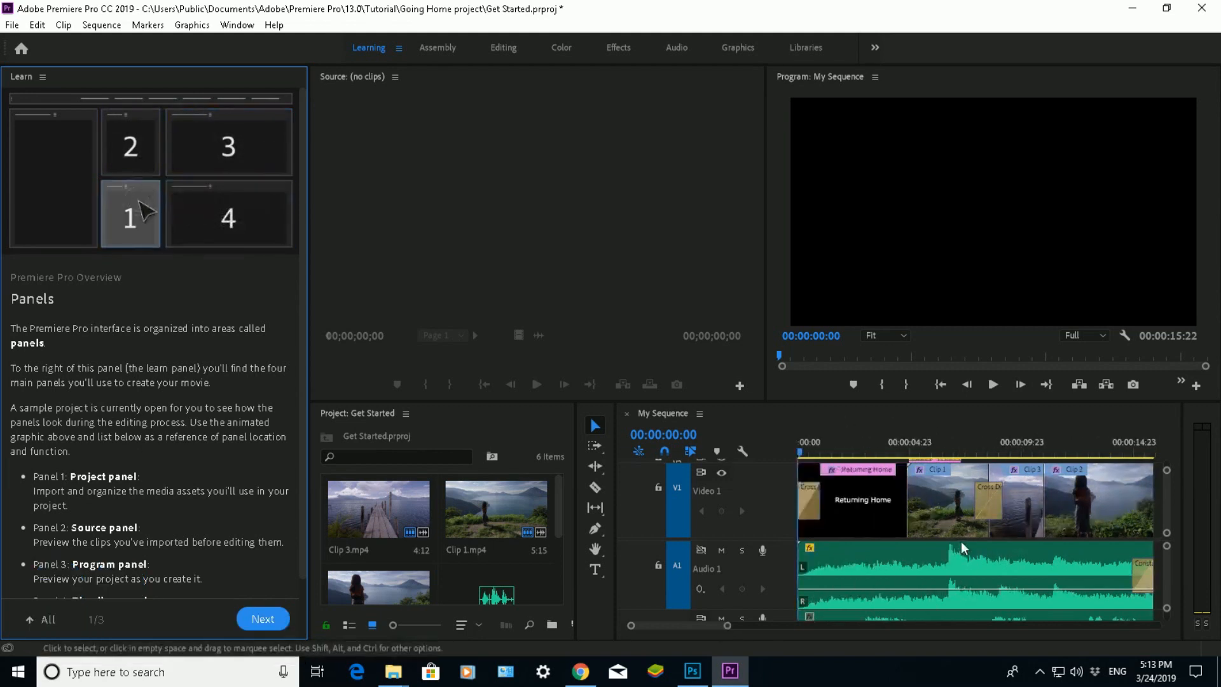
click(131, 143)
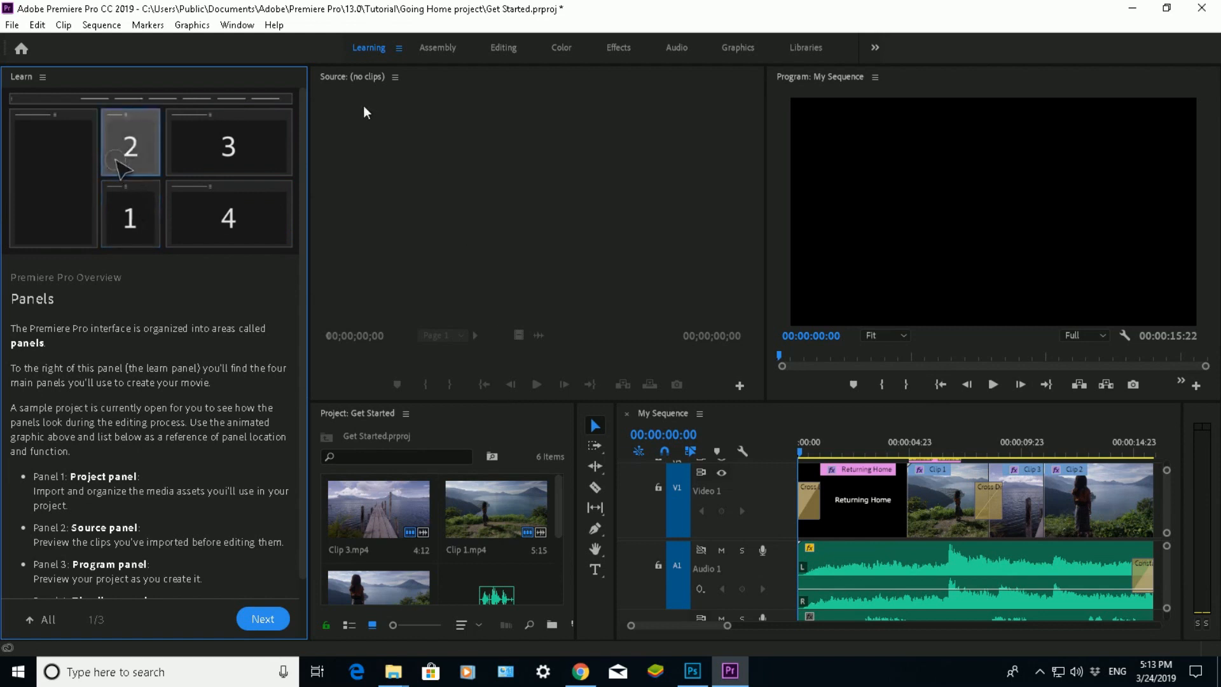
click(228, 146)
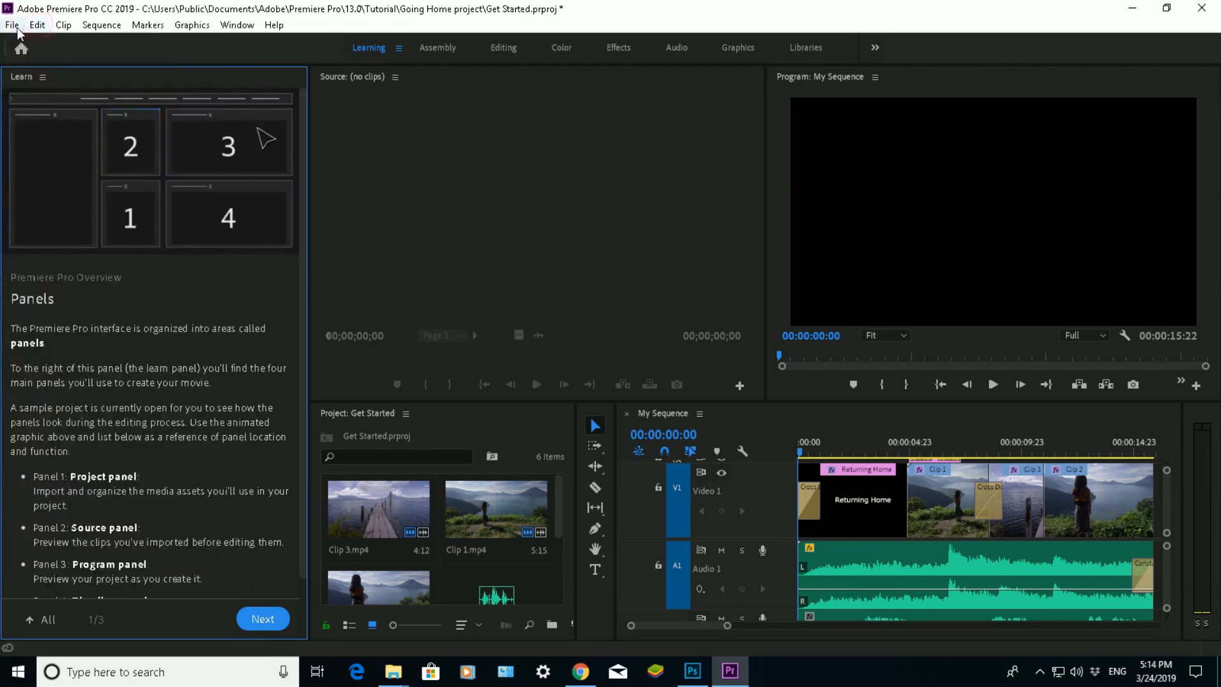
click(12, 25)
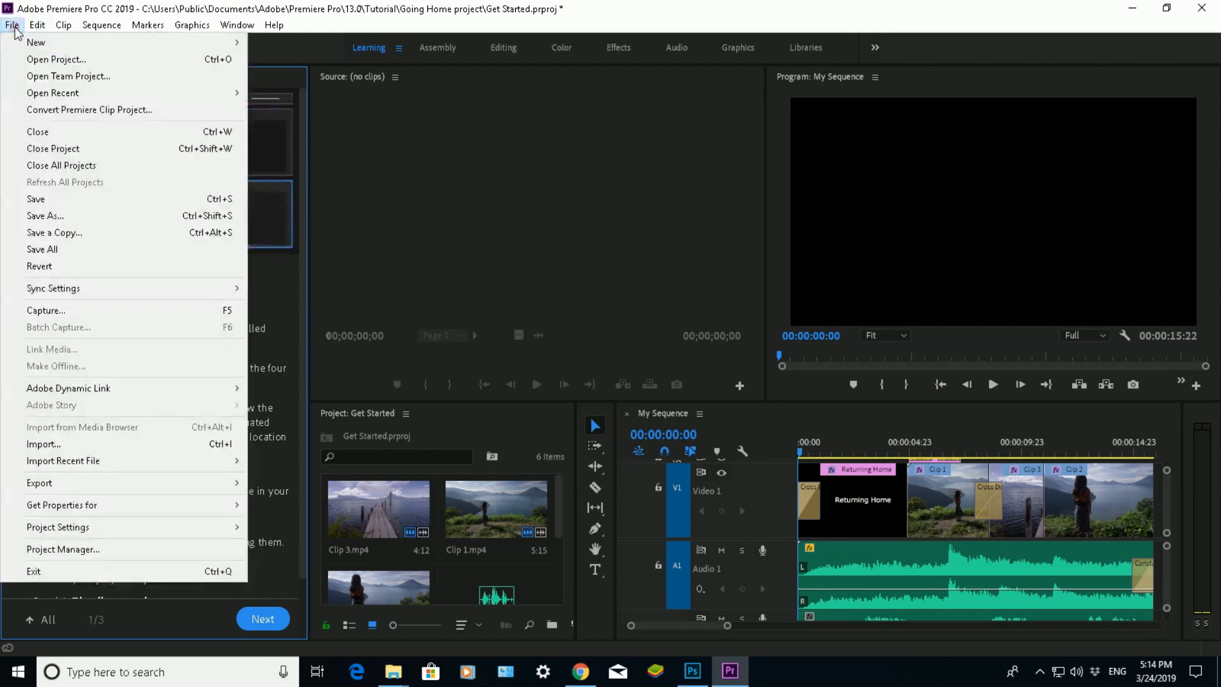
click(37, 24)
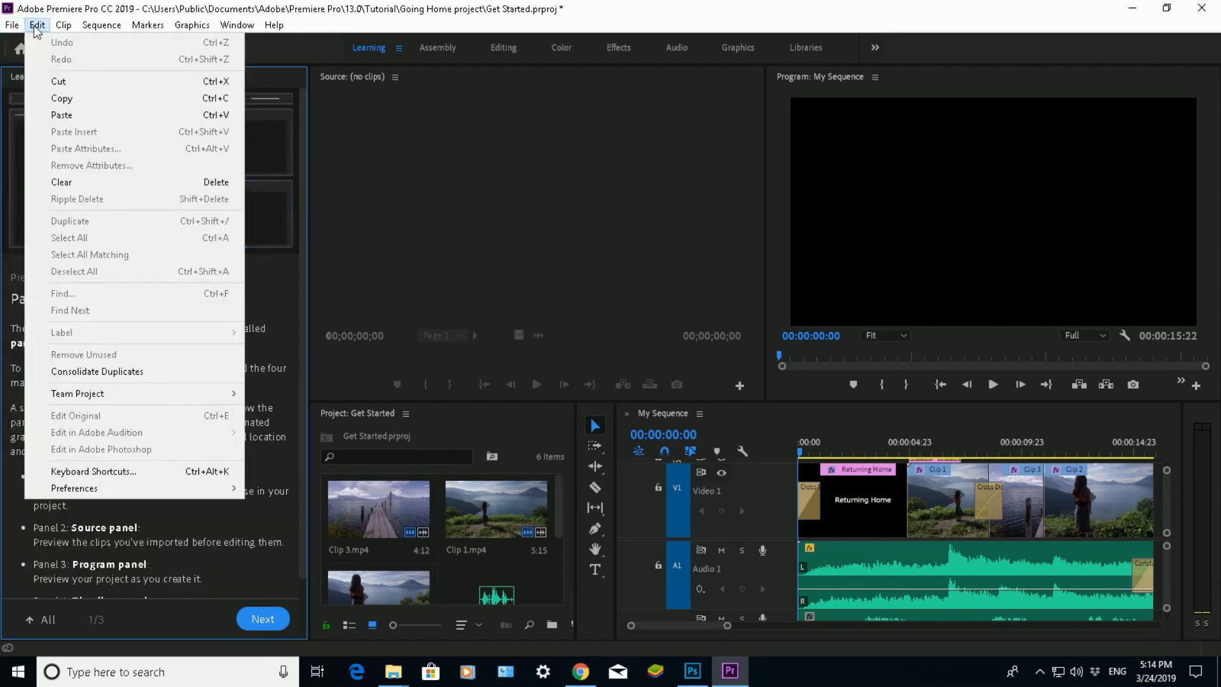
click(147, 25)
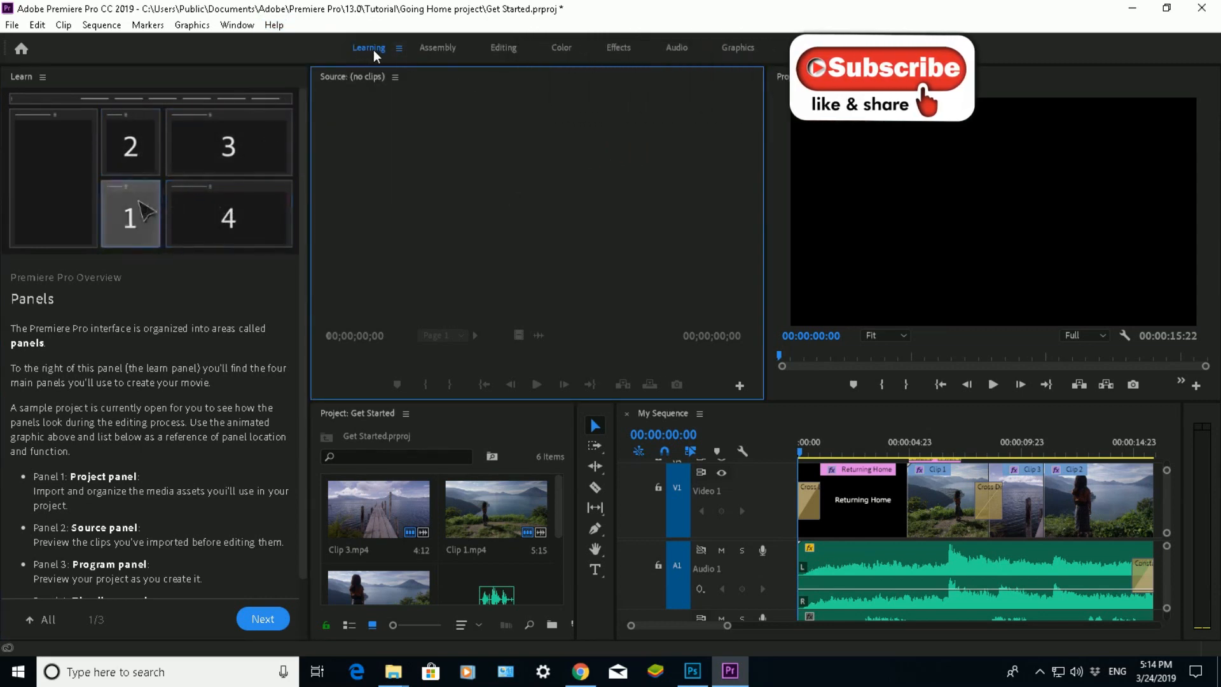
Step: Step through the Assembly, Editing, Color and Effects workspaces and settle on Audio
click(436, 48)
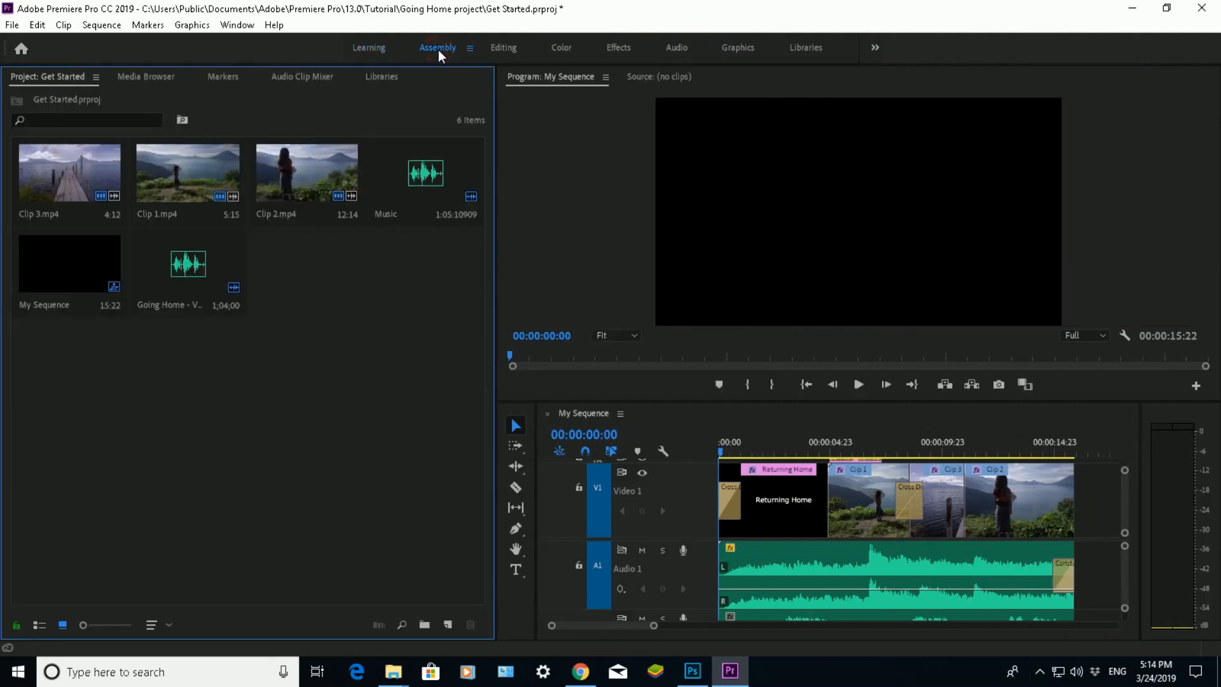
mouse_move(4, 588)
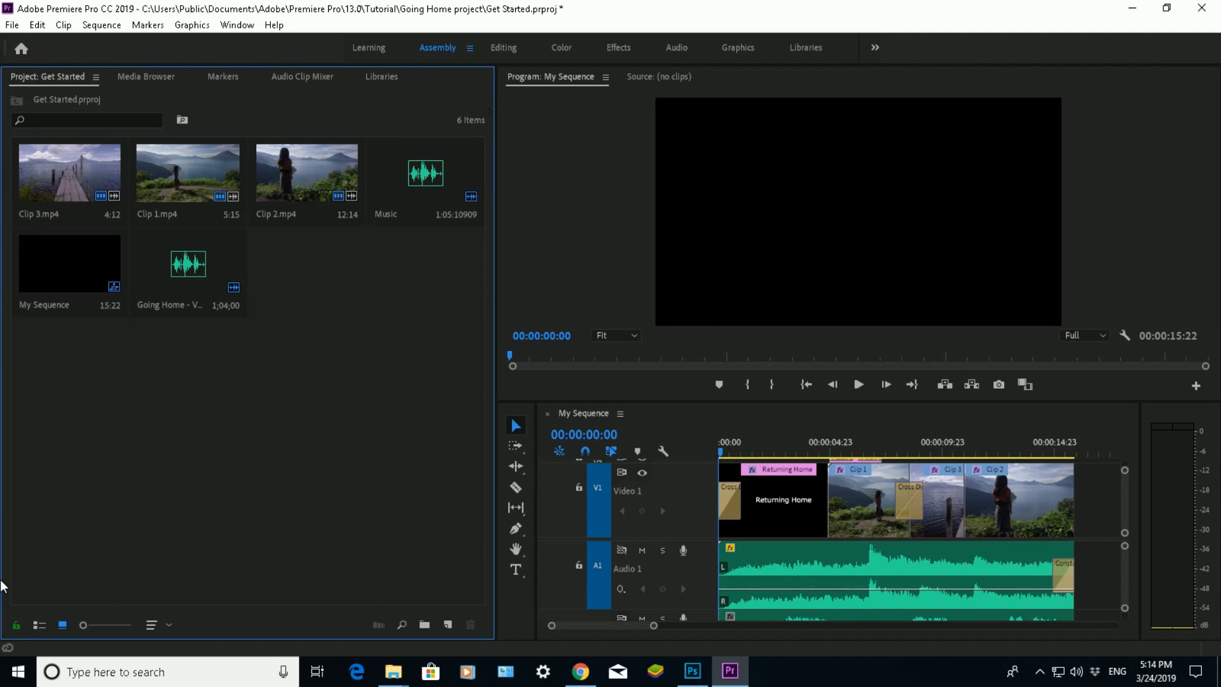
mouse_move(402, 59)
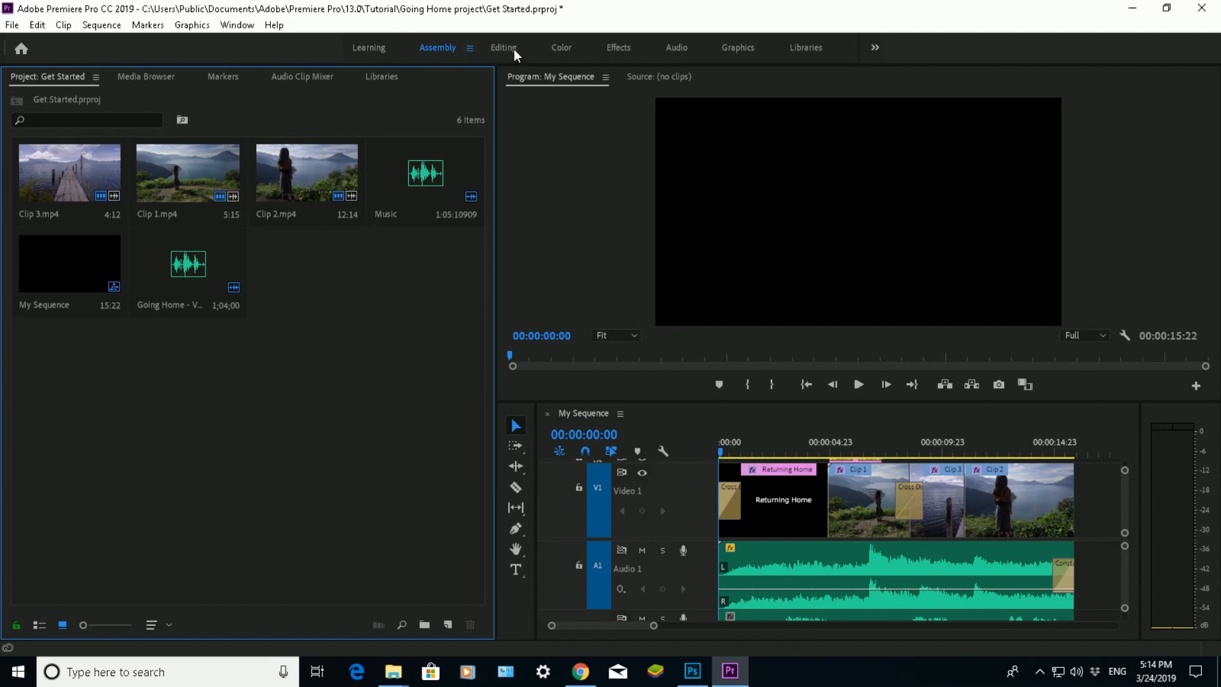
click(503, 47)
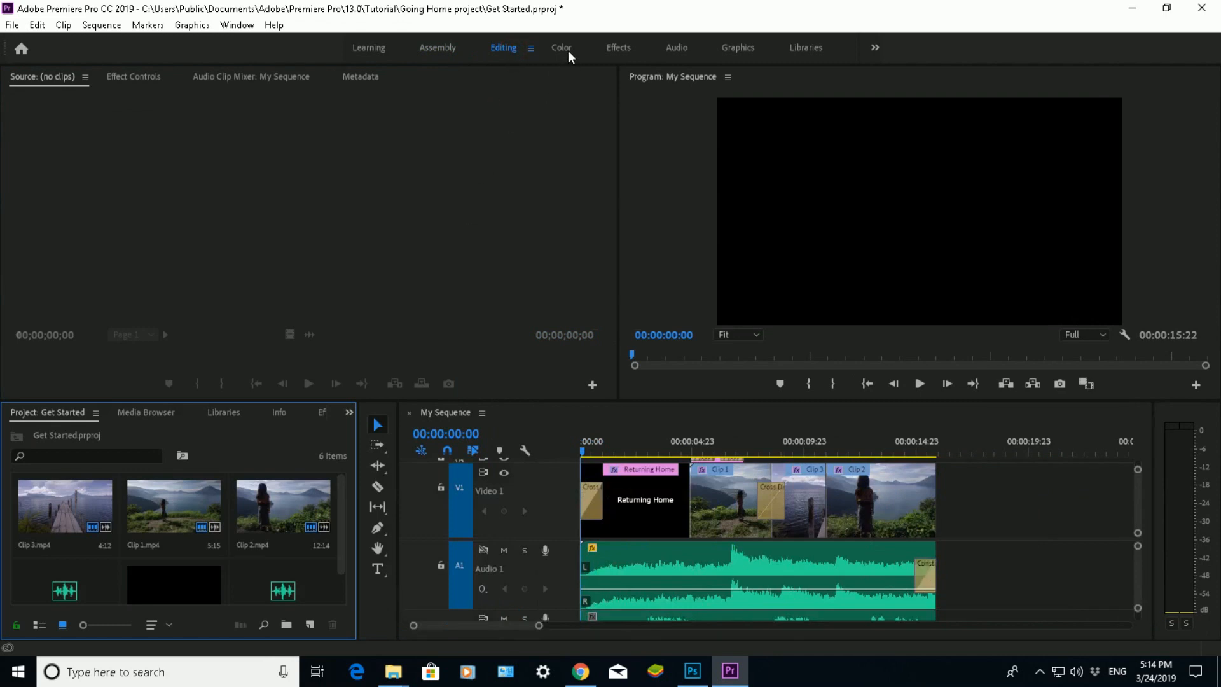
click(561, 47)
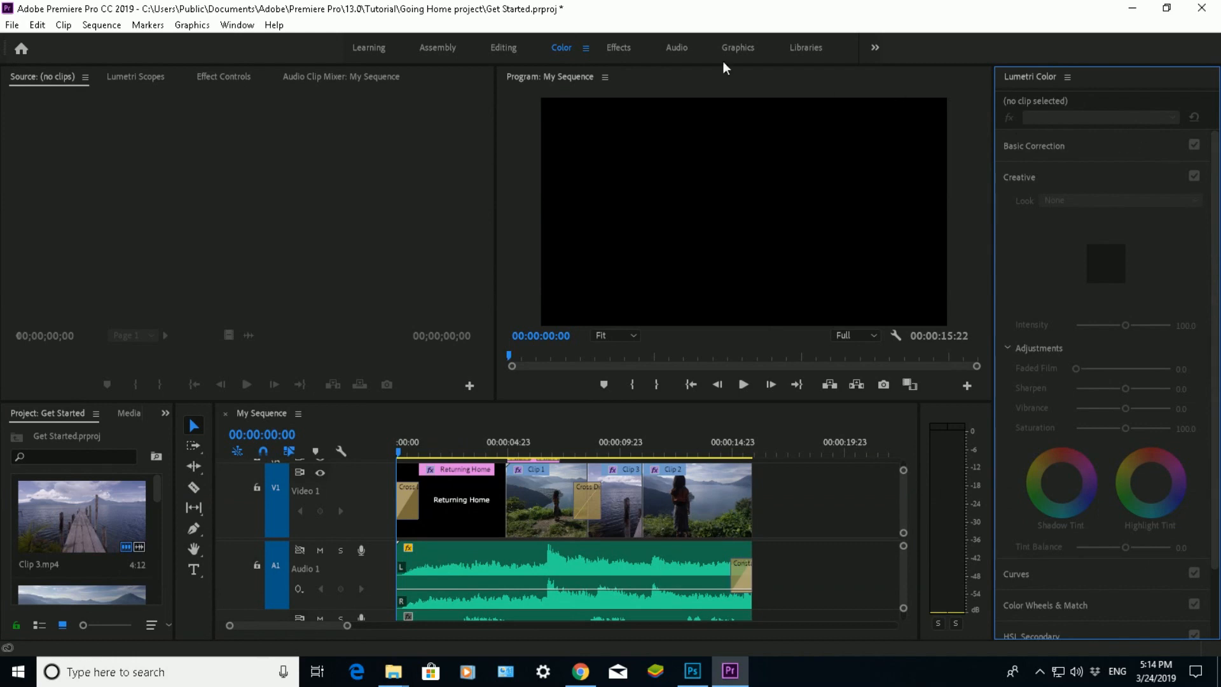
mouse_move(619, 54)
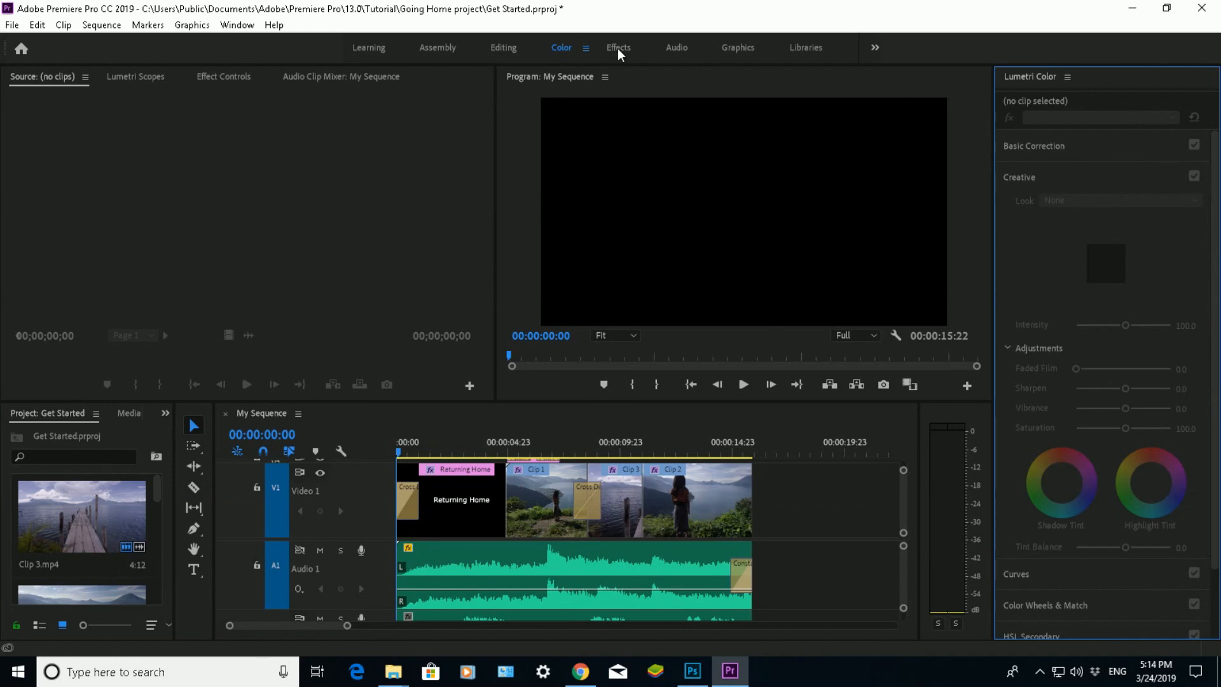
click(617, 47)
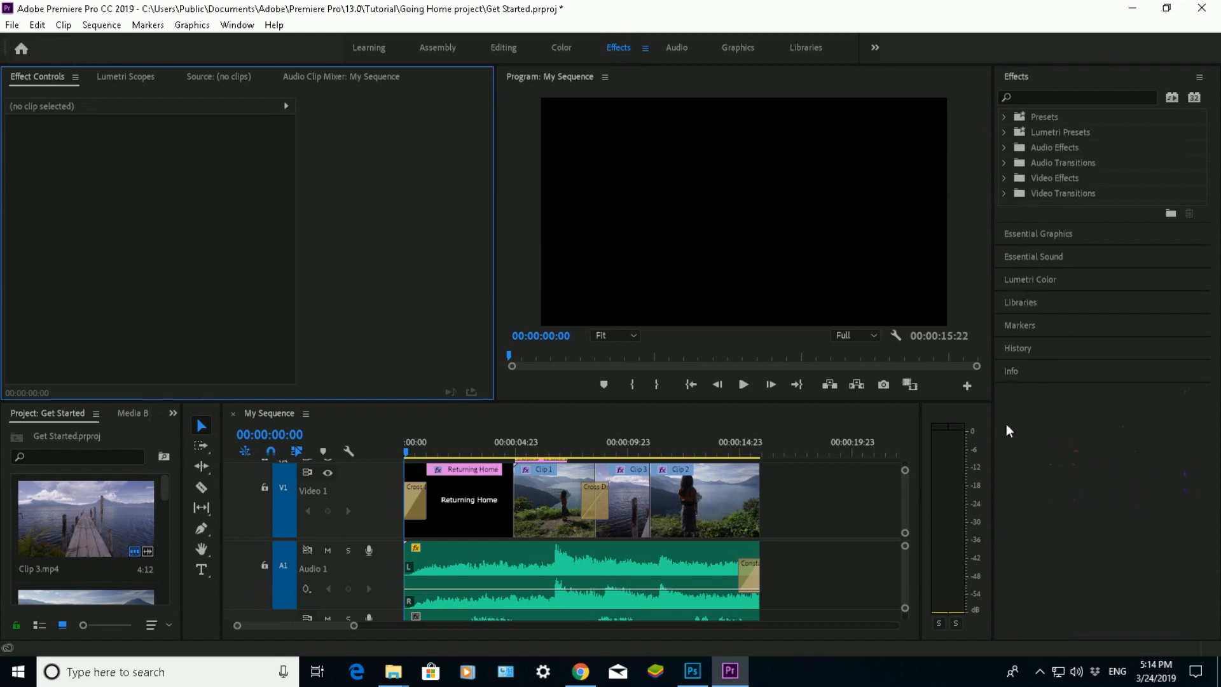
mouse_move(1174, 325)
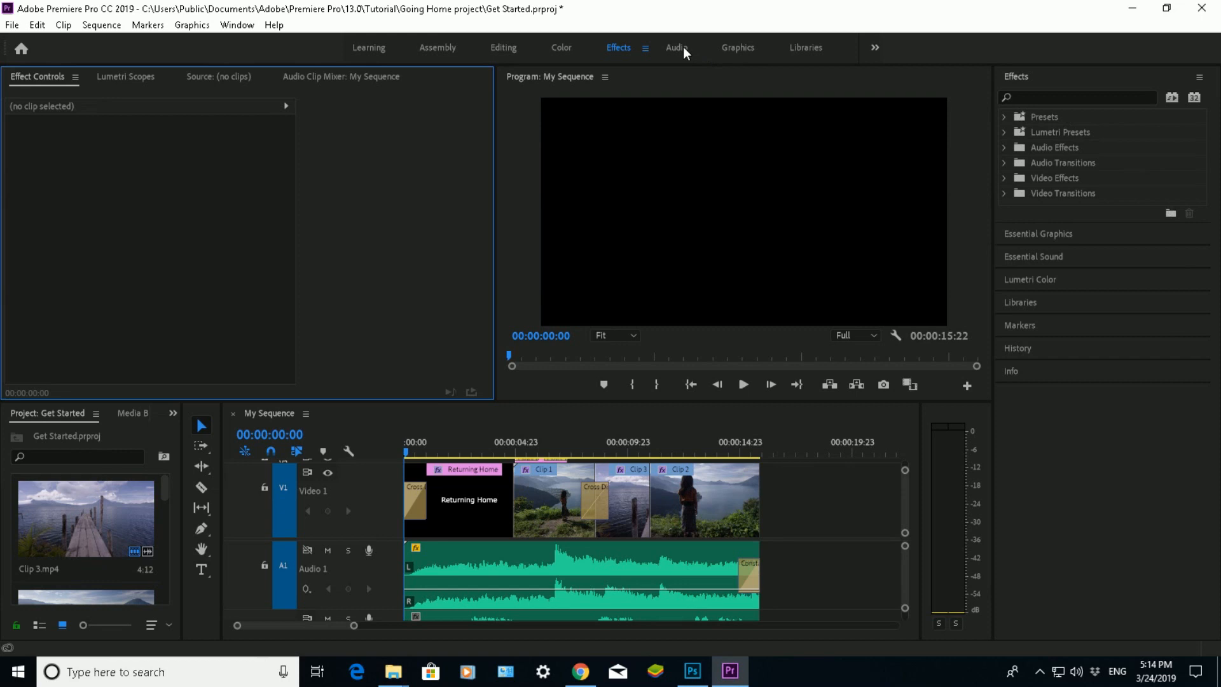
click(676, 48)
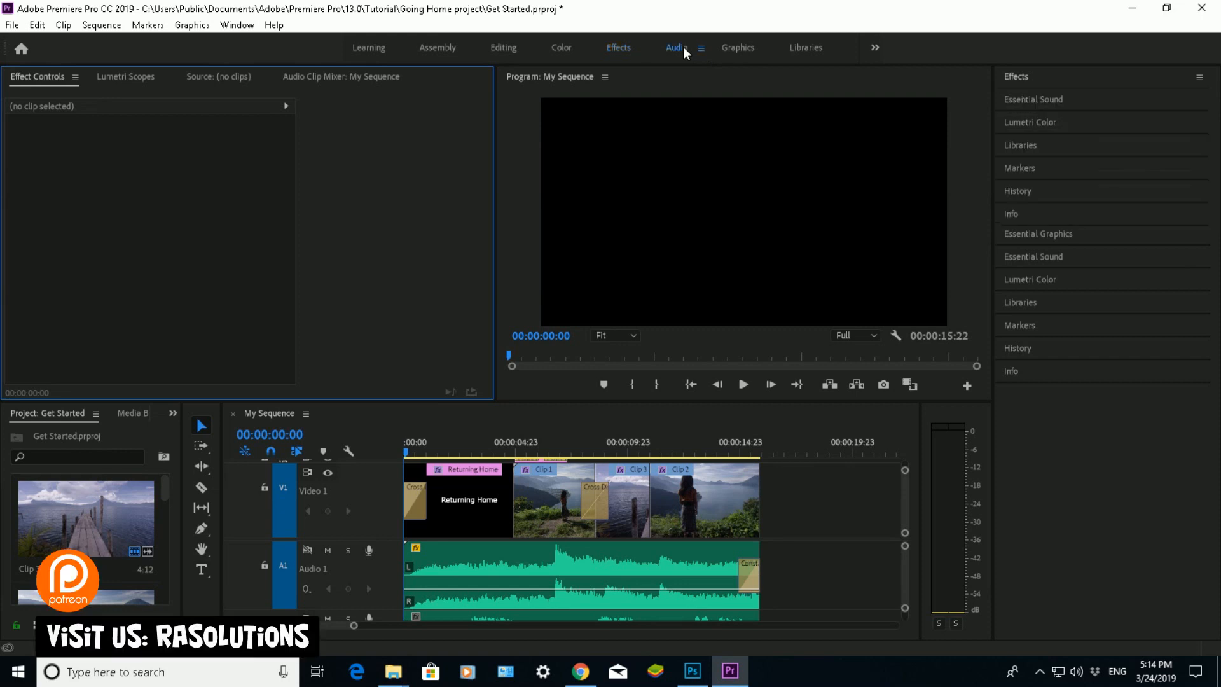
click(675, 48)
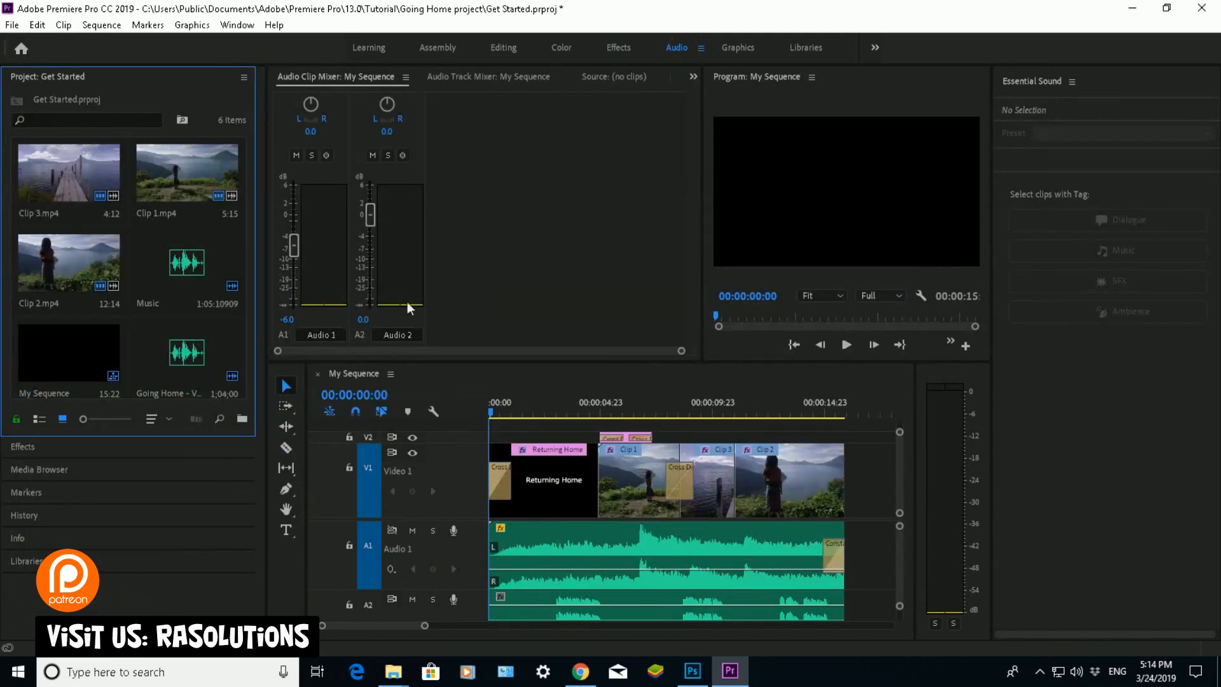
mouse_move(187, 436)
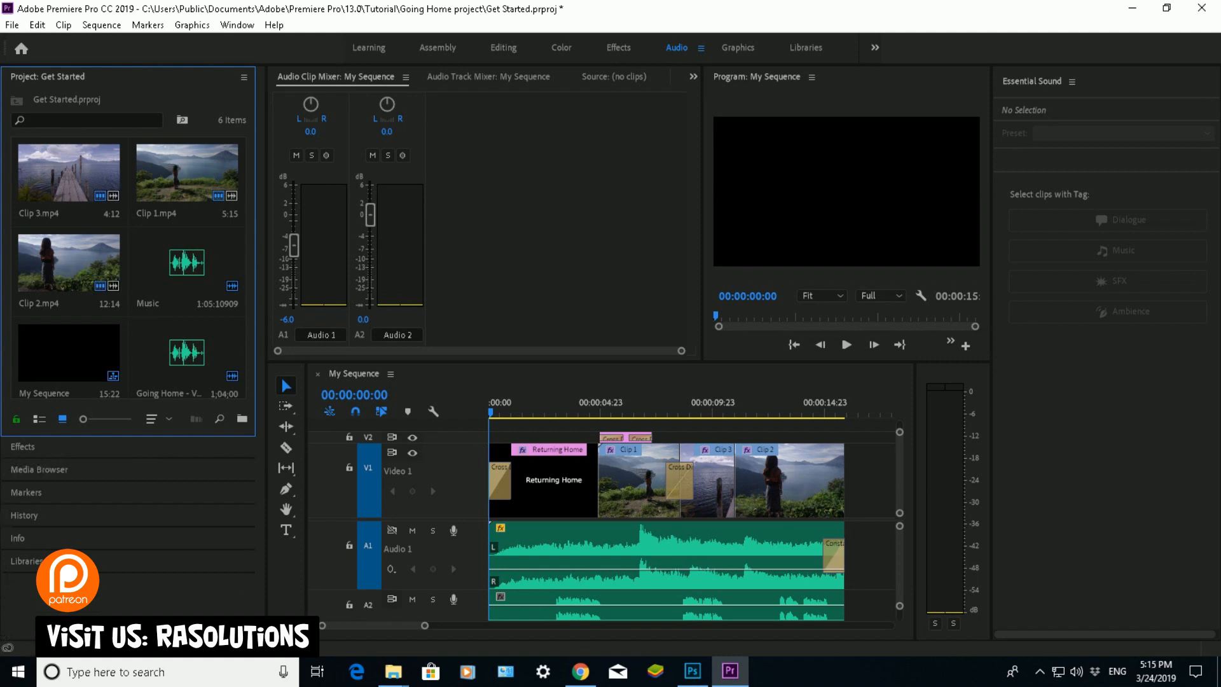
click(736, 47)
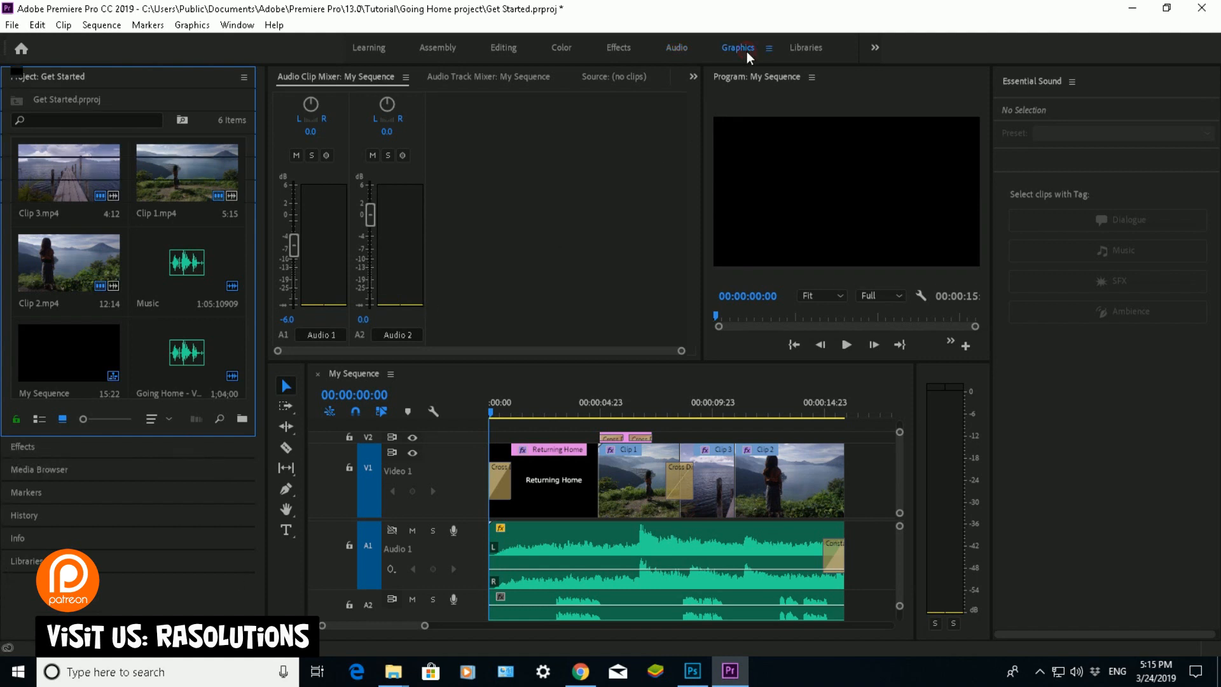
Step: Switch to the Graphics, then Libraries workspace, and list the hidden workspaces
click(736, 48)
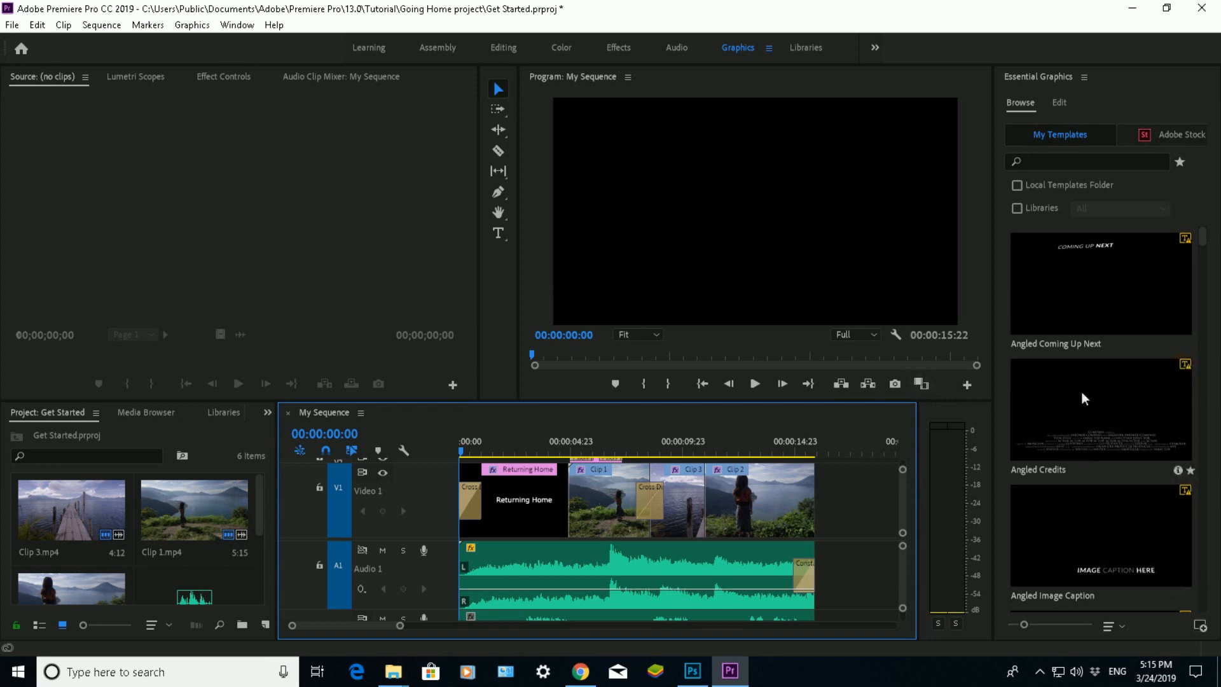
mouse_move(942, 100)
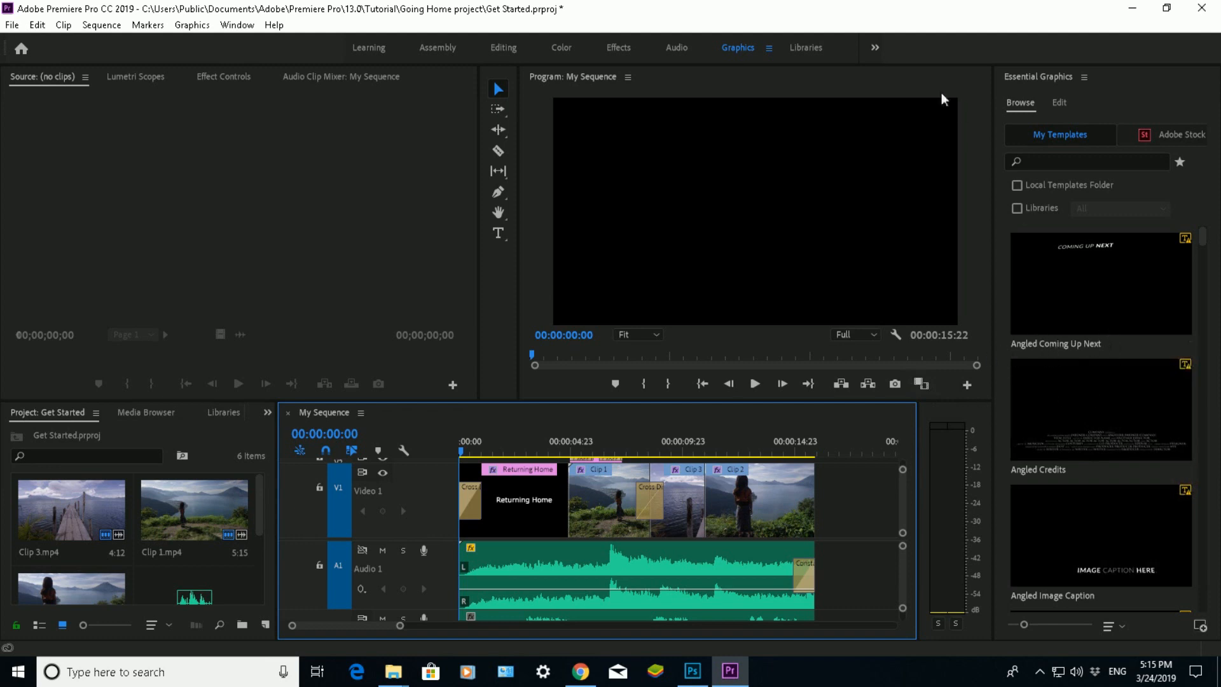
click(805, 47)
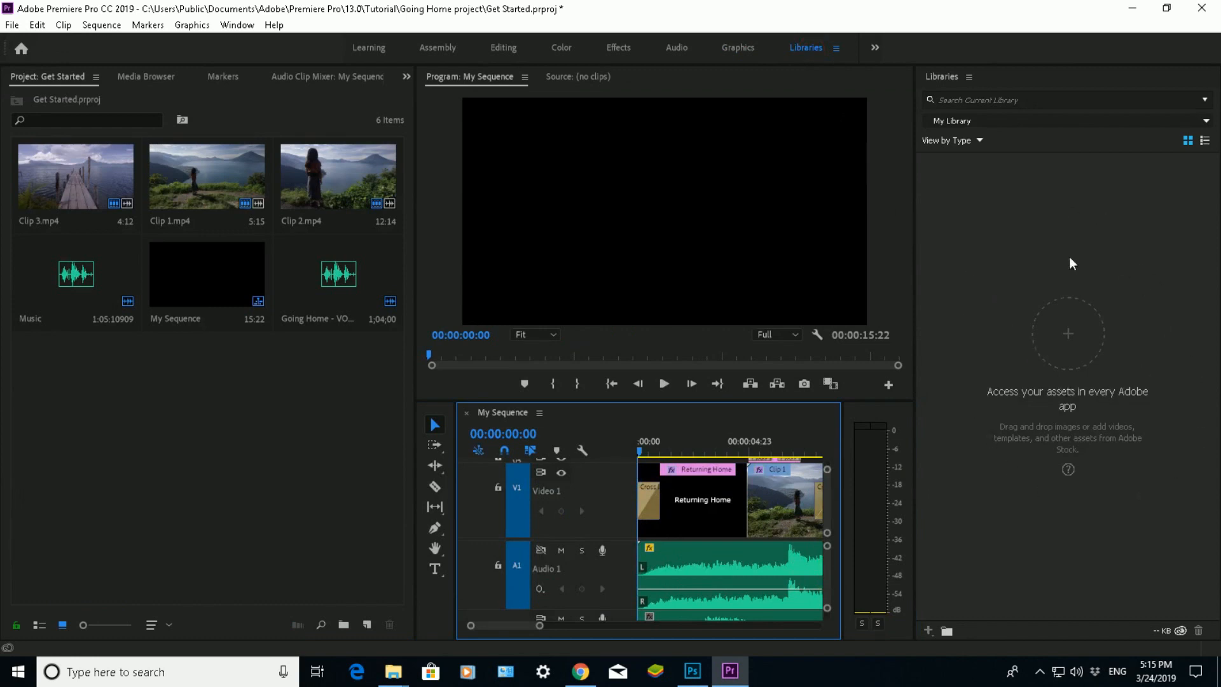
mouse_move(1086, 357)
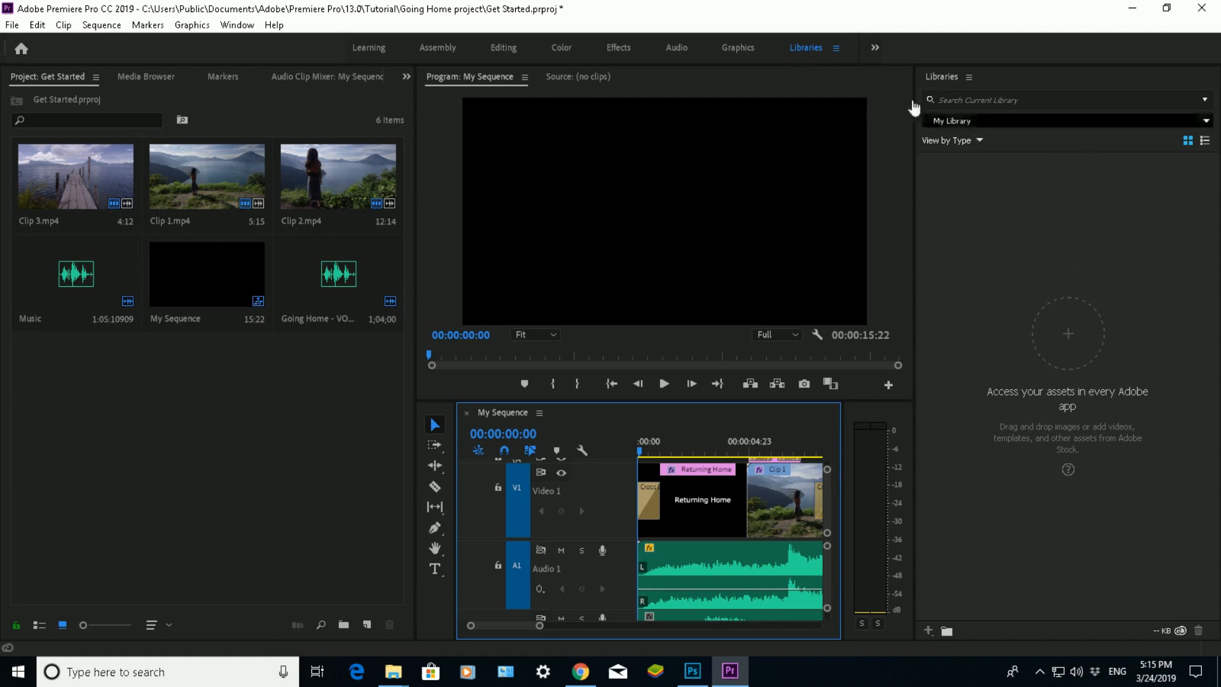
click(874, 48)
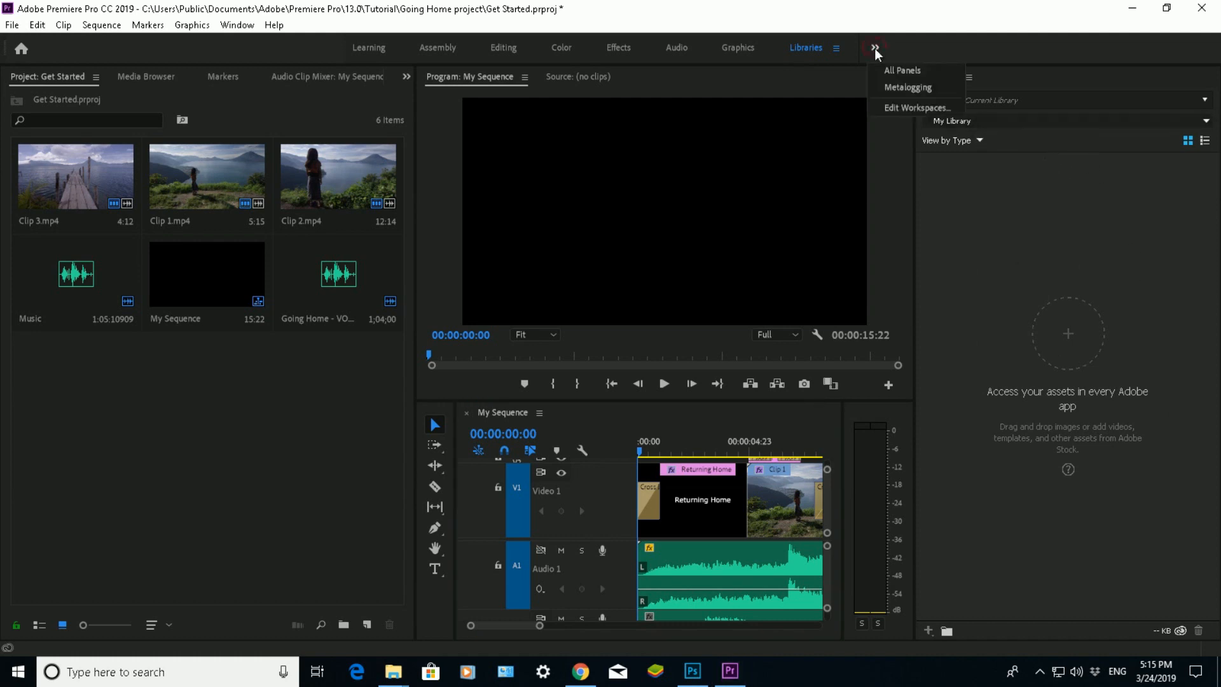
mouse_move(907, 87)
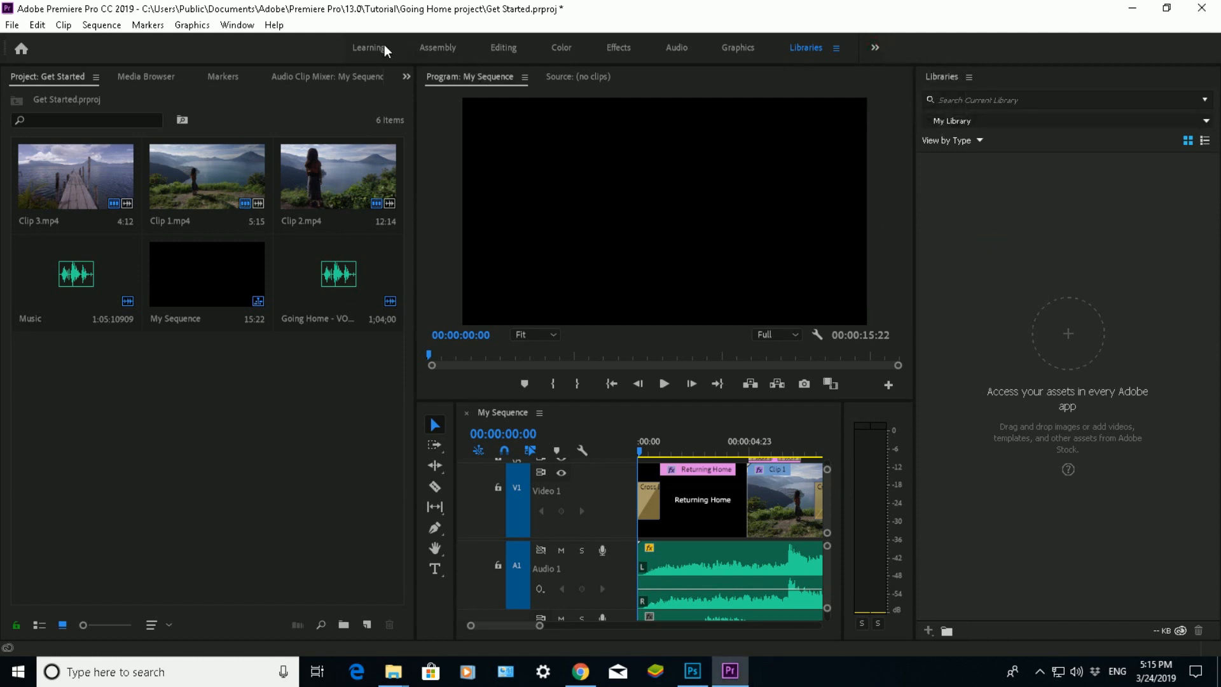
Step: Return to the Learning workspace and preview Clip 3.mp4 in the Source monitor
click(367, 48)
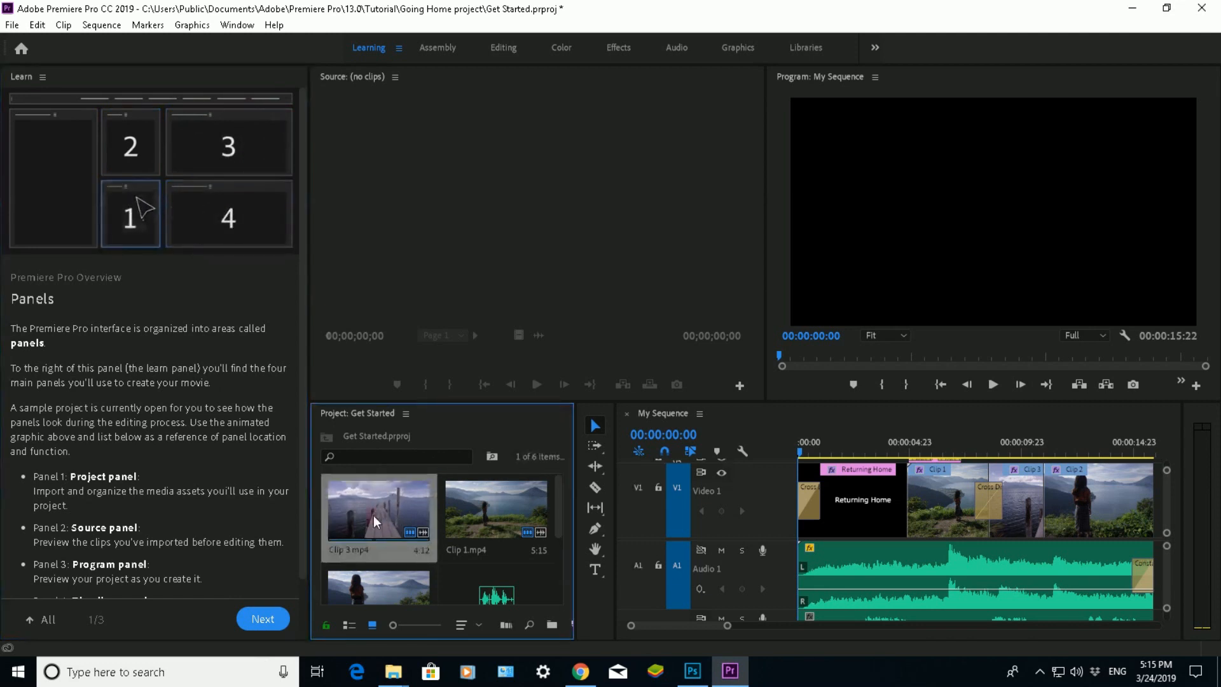
double_click(377, 510)
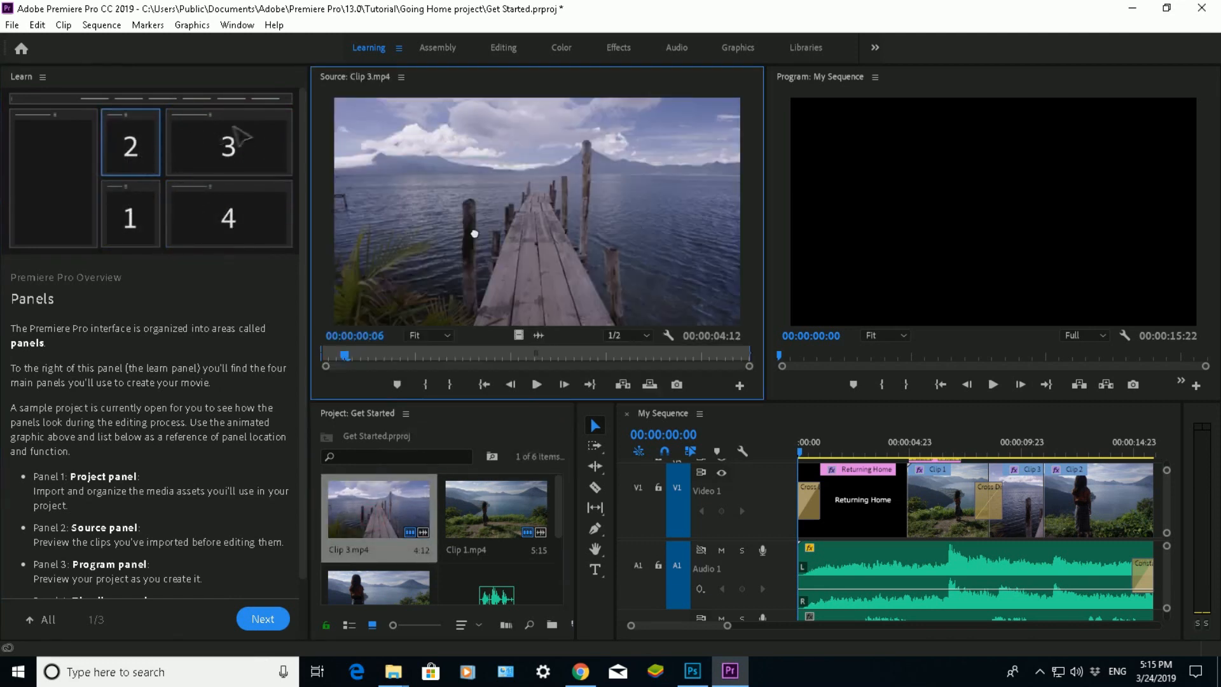
click(536, 384)
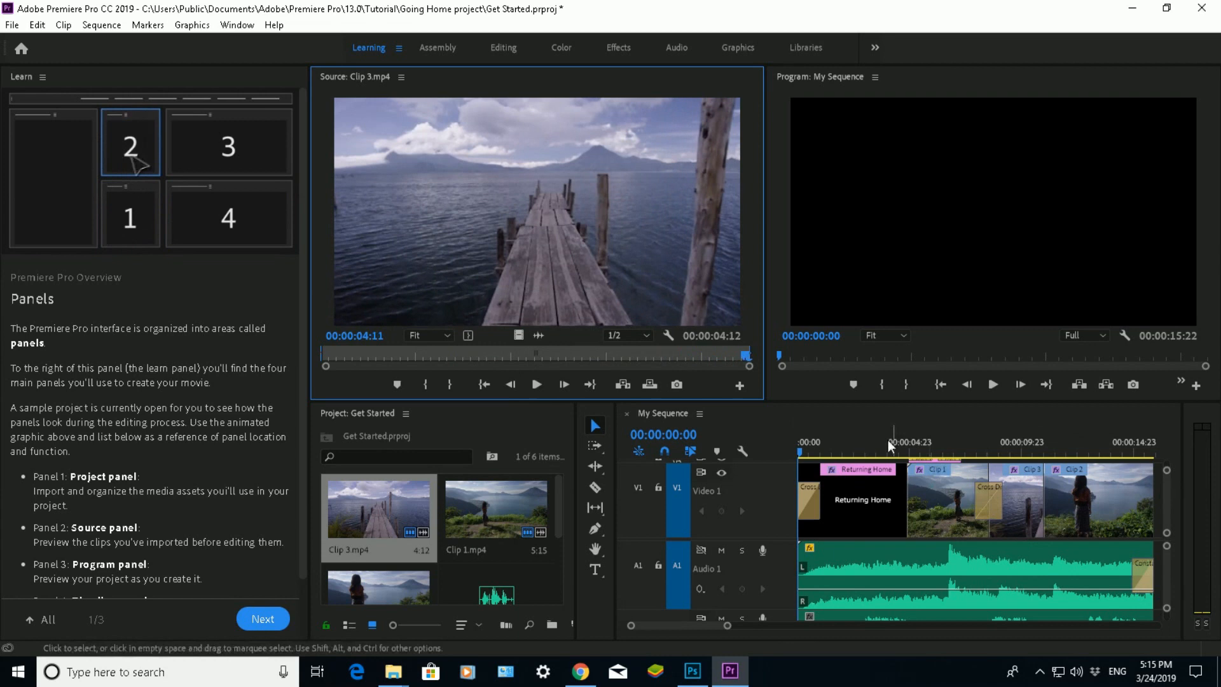
click(229, 143)
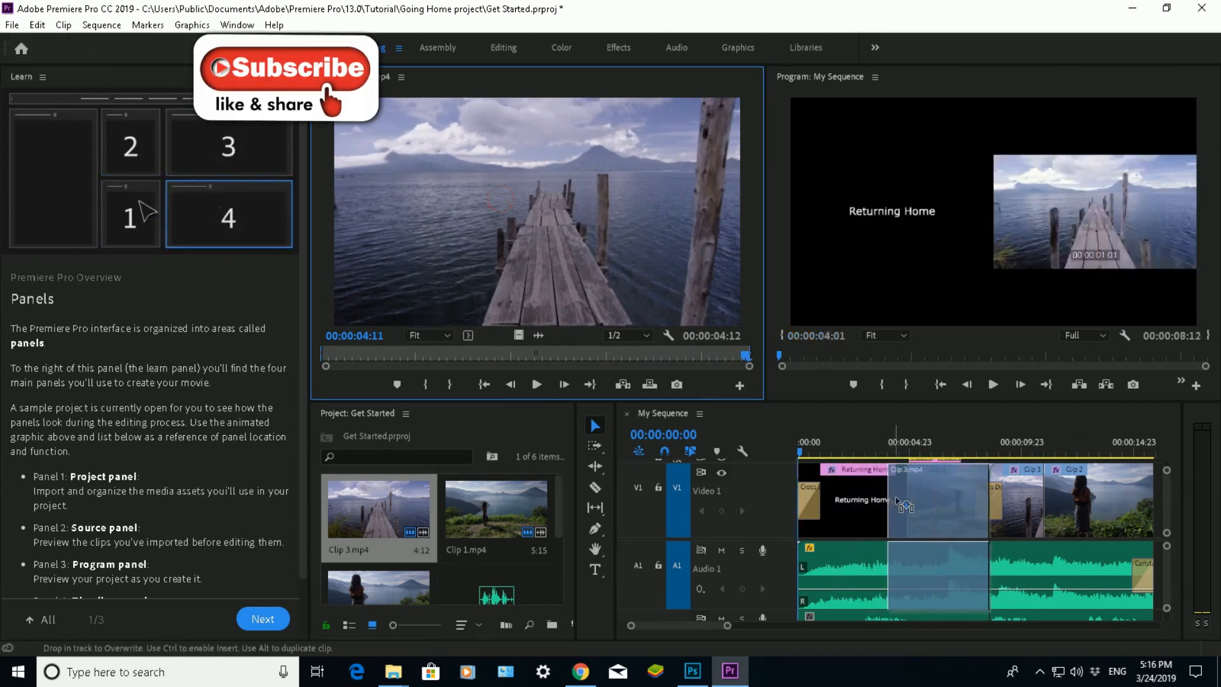
Step: Drop Clip 3 onto V1 immediately after the Returning Home title
click(129, 146)
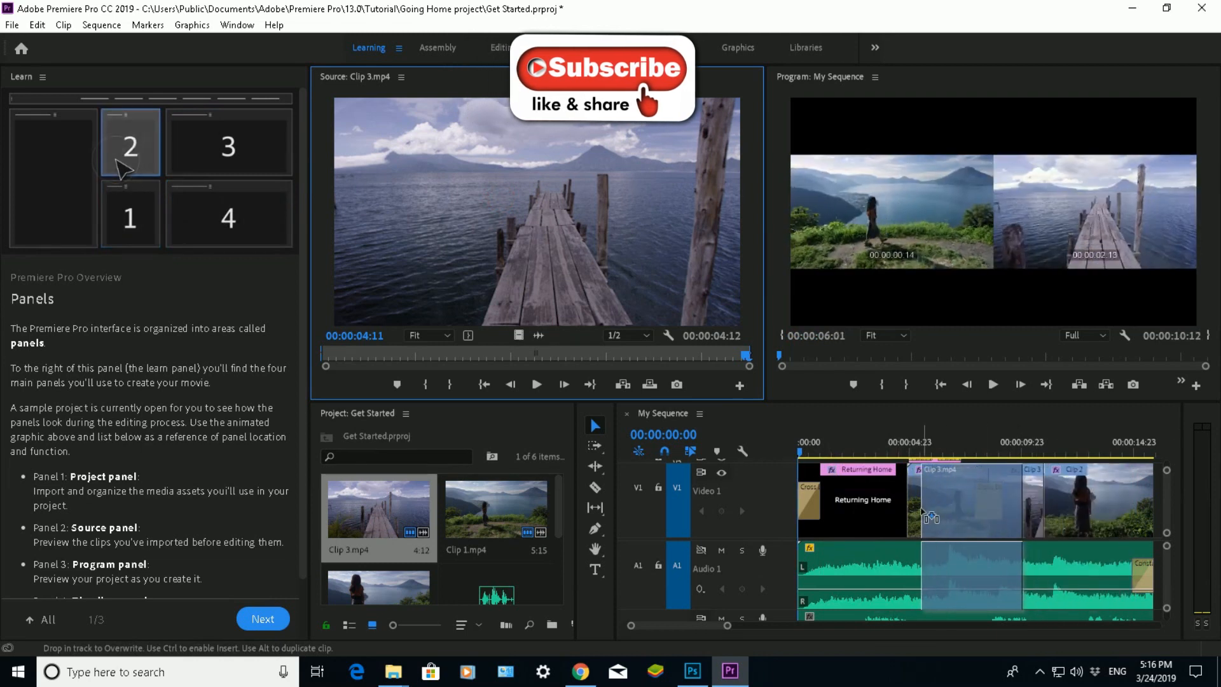
click(229, 145)
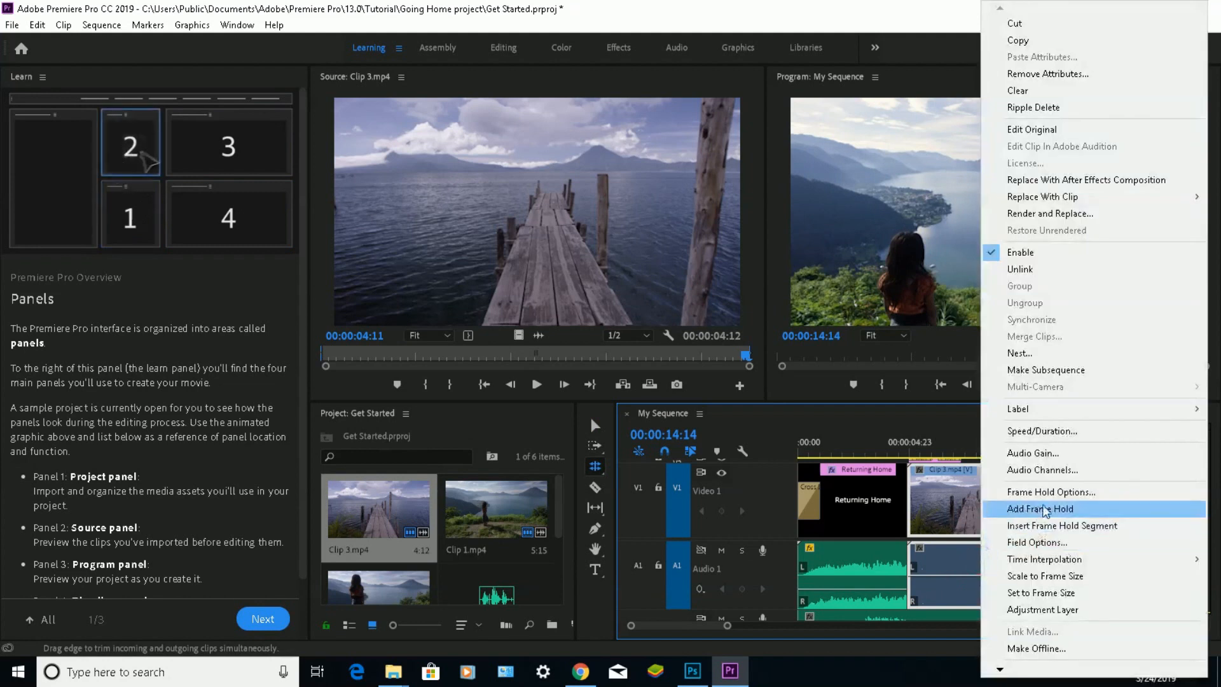
mouse_move(1049, 269)
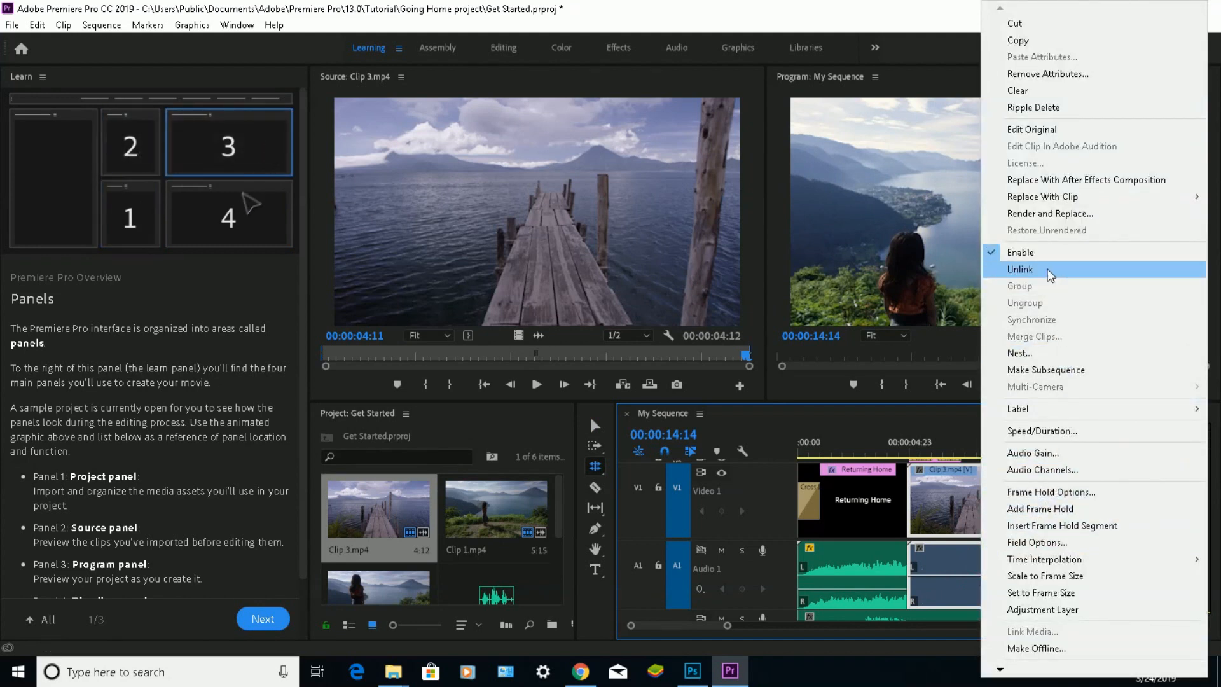
Step: Unlink Clip 3's audio from its video in the timeline
click(1020, 269)
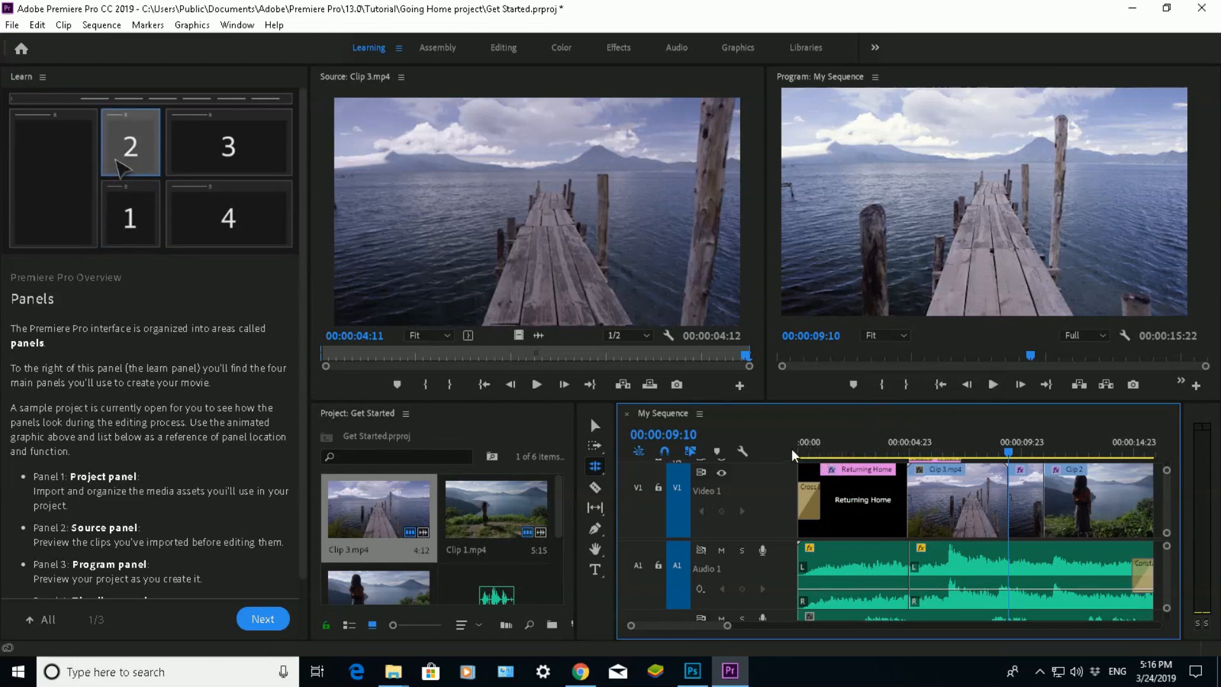
Step: Play My Sequence from the In point through to its final frame
click(939, 384)
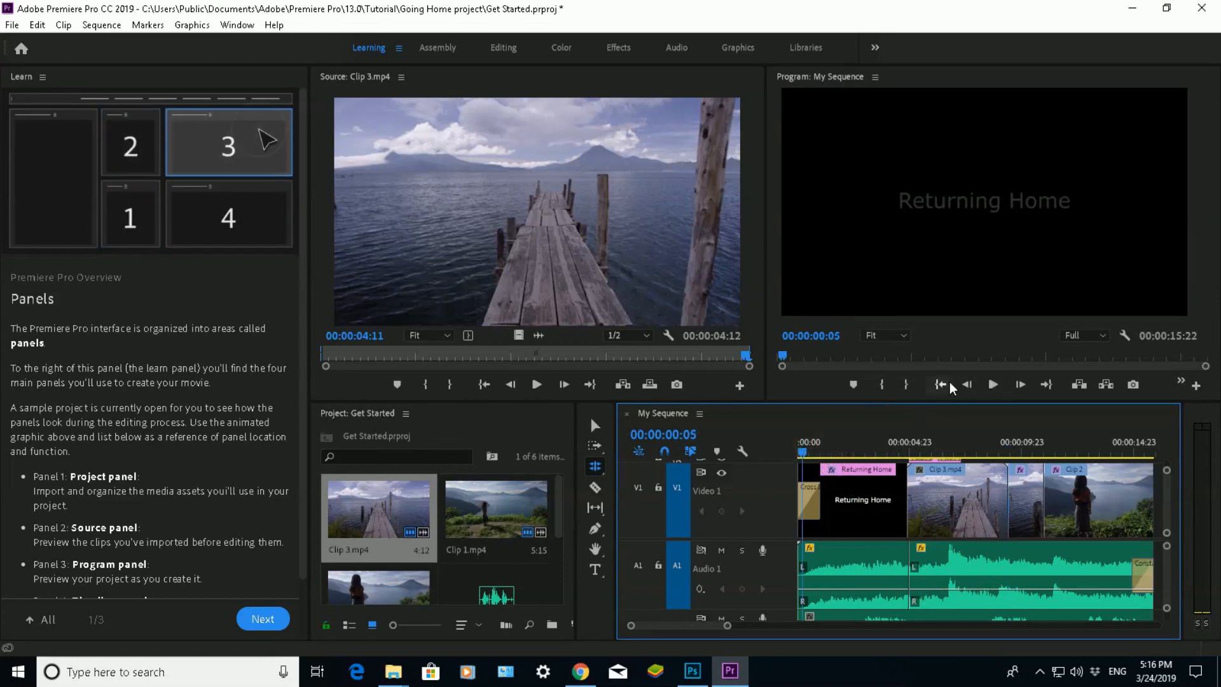
click(991, 384)
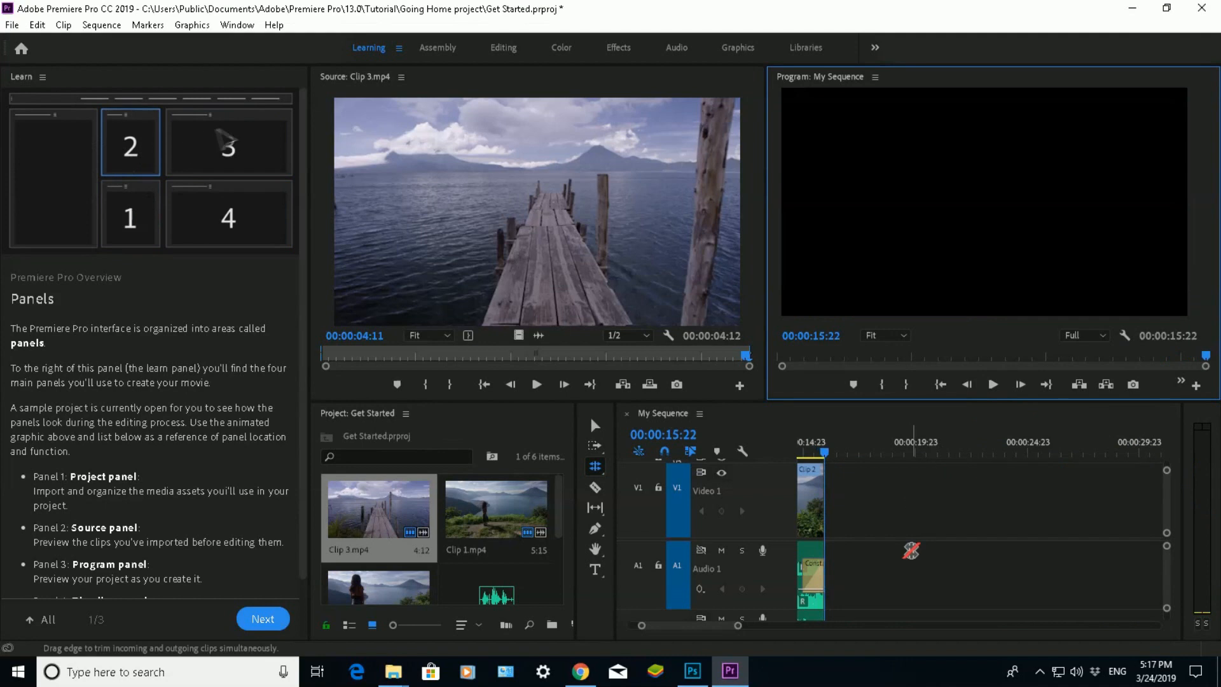
click(229, 144)
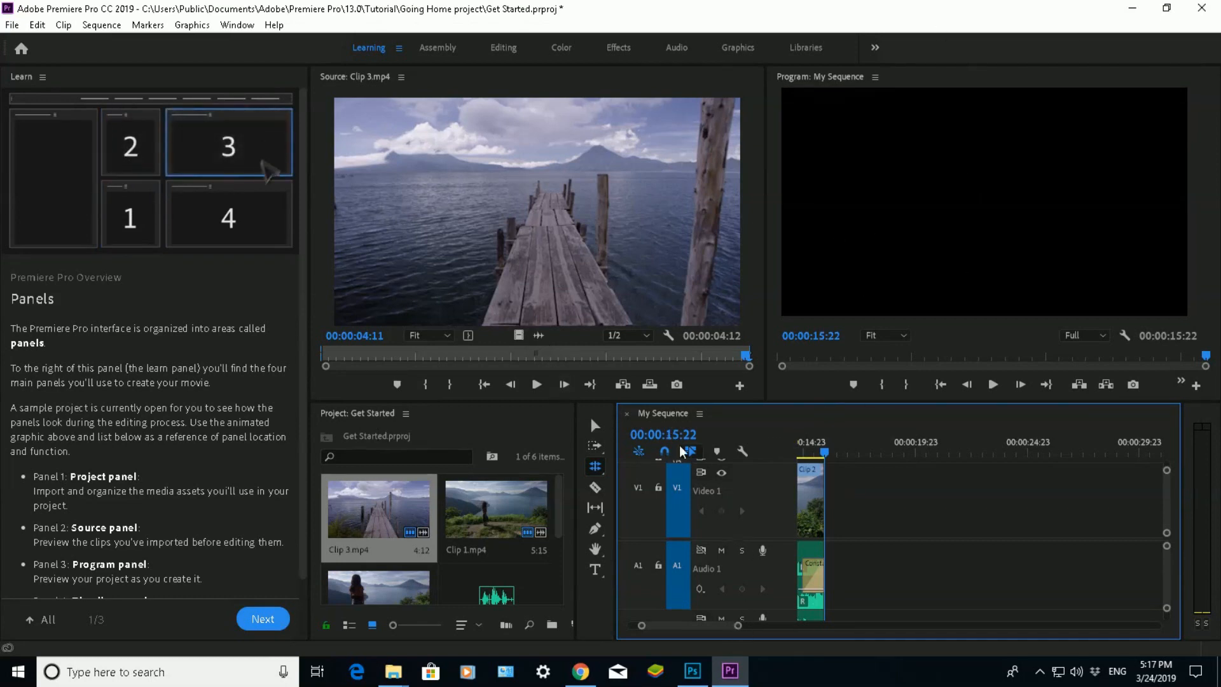
click(228, 216)
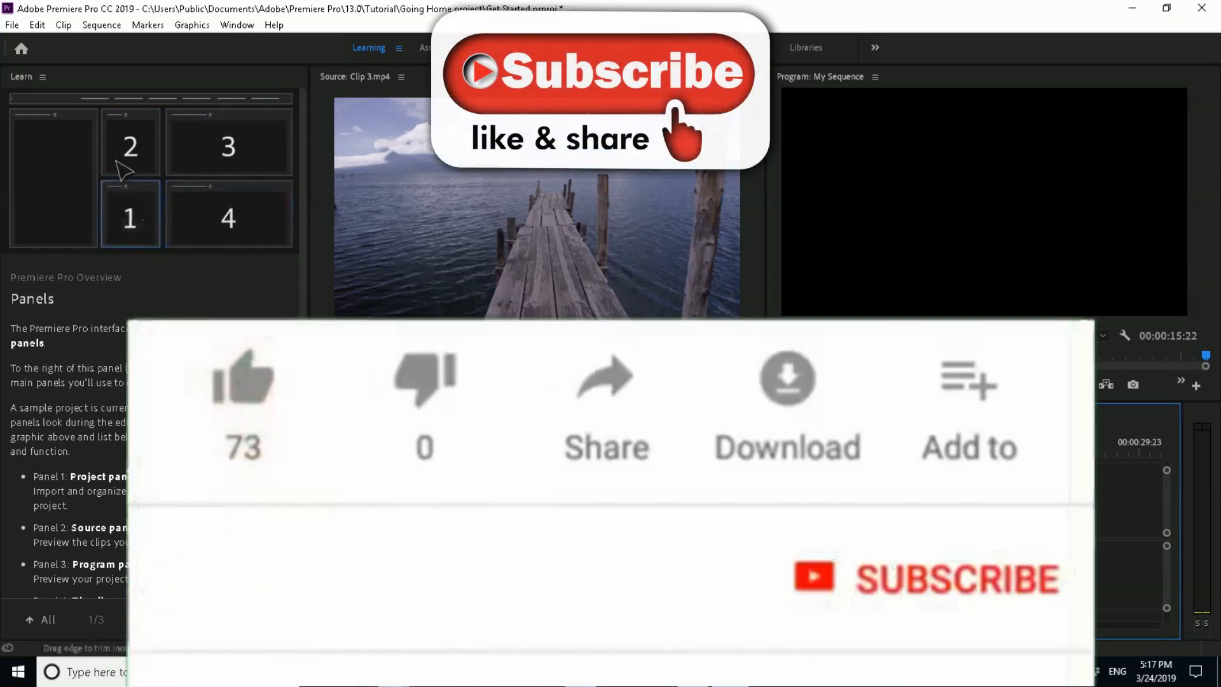
click(243, 378)
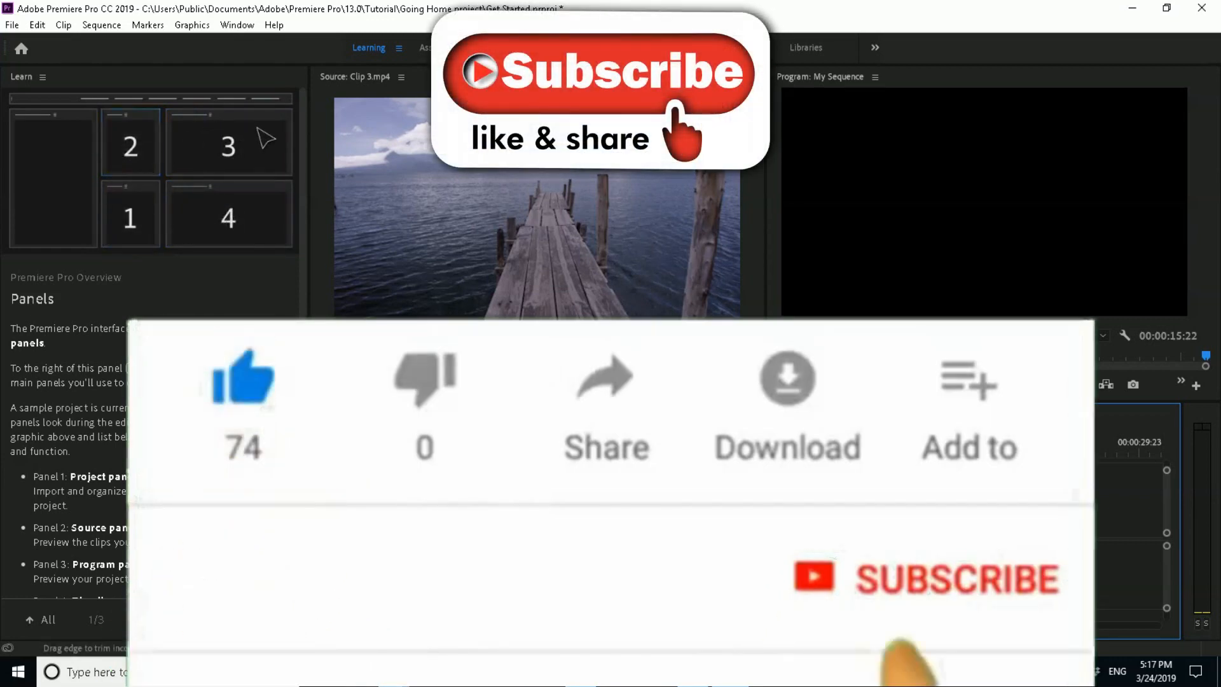
click(228, 215)
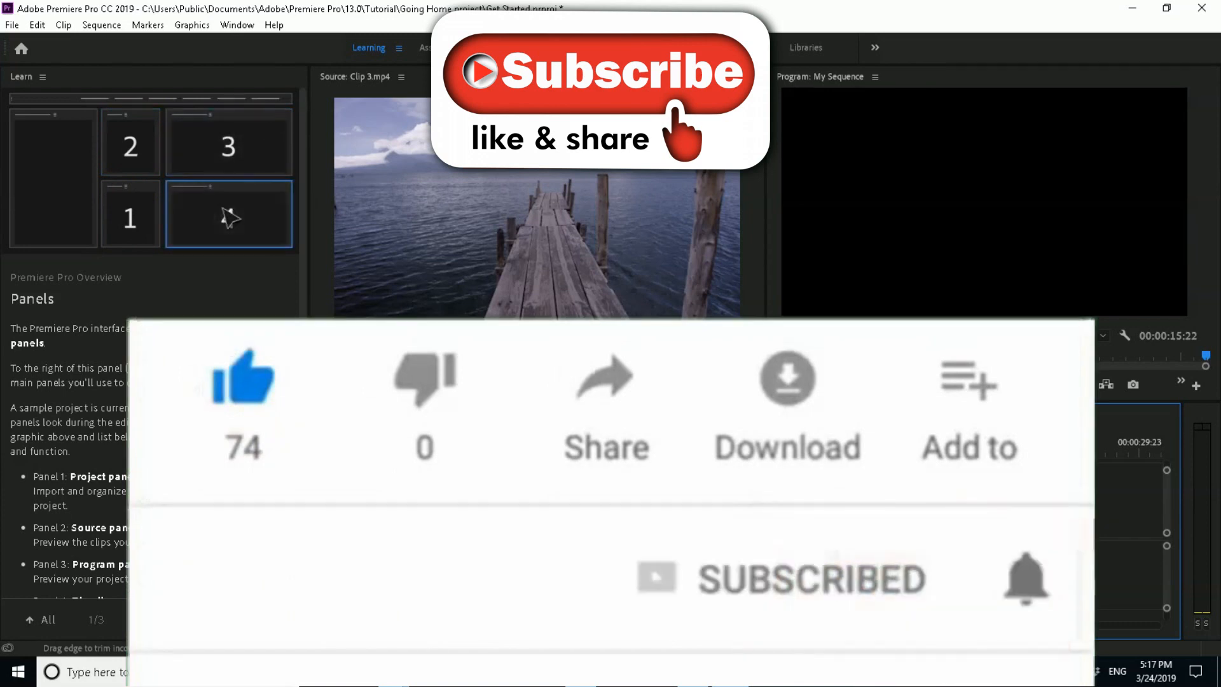